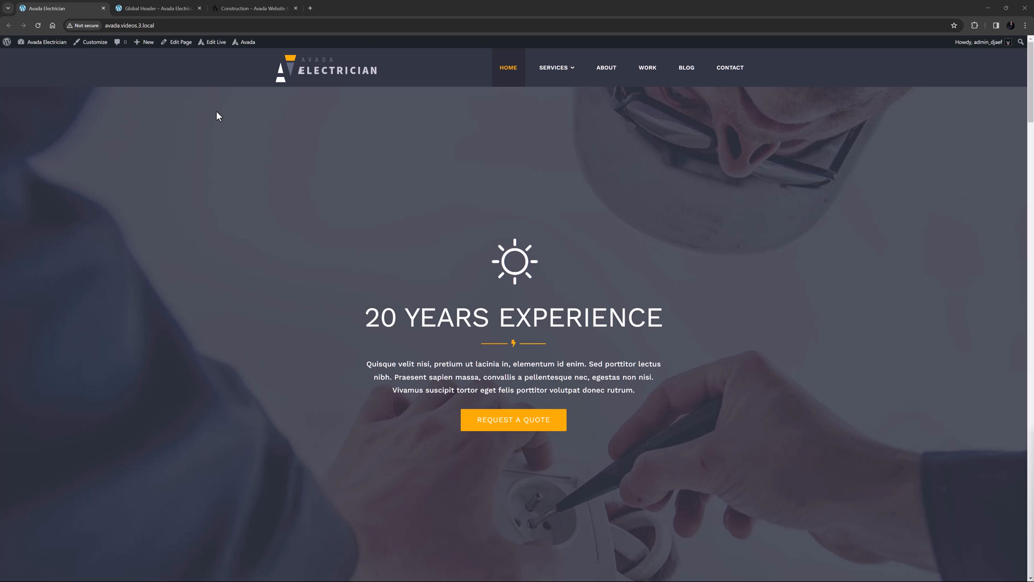
- Open the Global Header for editing and delete the existing menu beside the logo
left_click(156, 8)
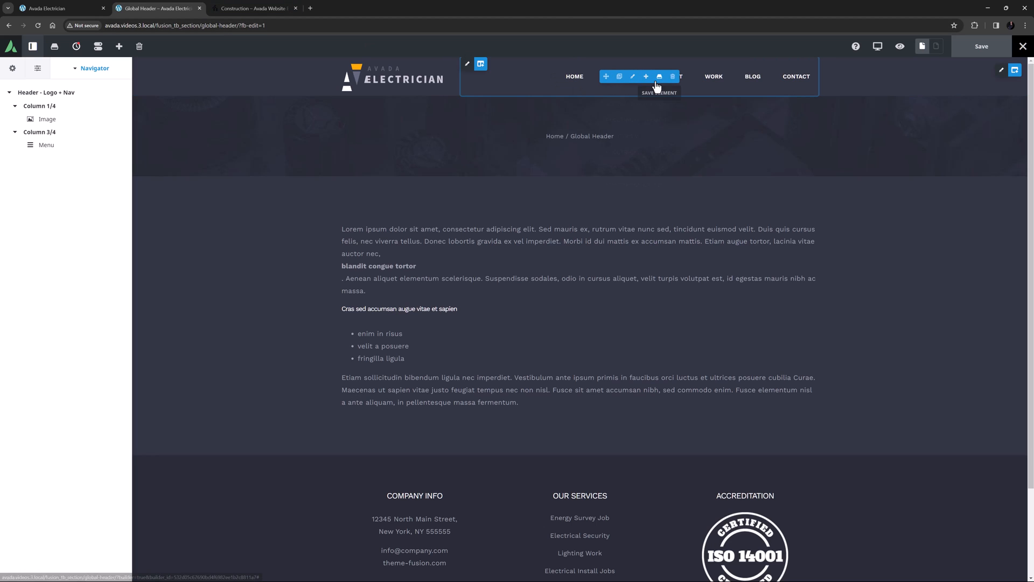
left_click(672, 75)
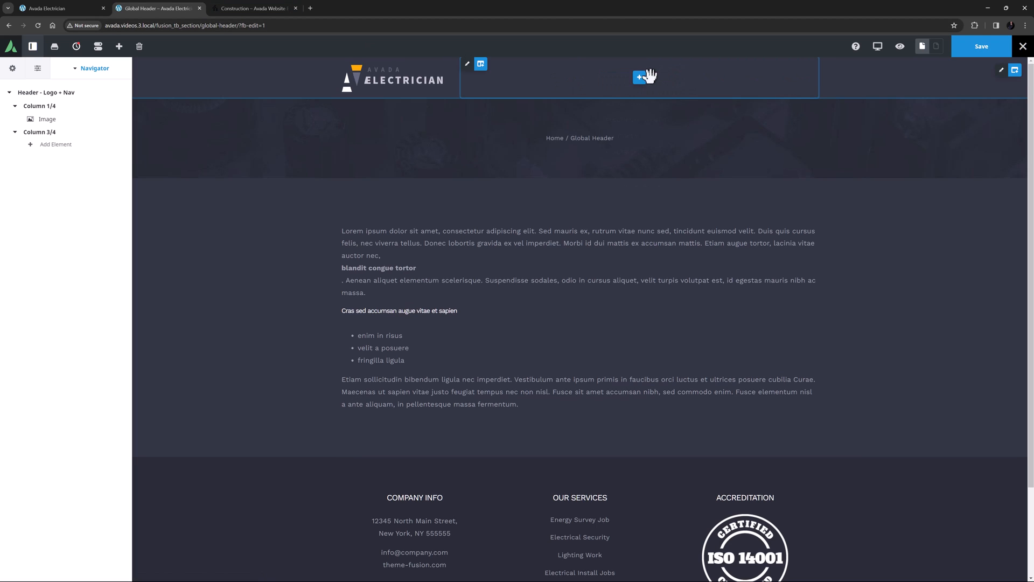
- Insert a Menu element into the empty column and assign it the New Main Menu
left_click(640, 78)
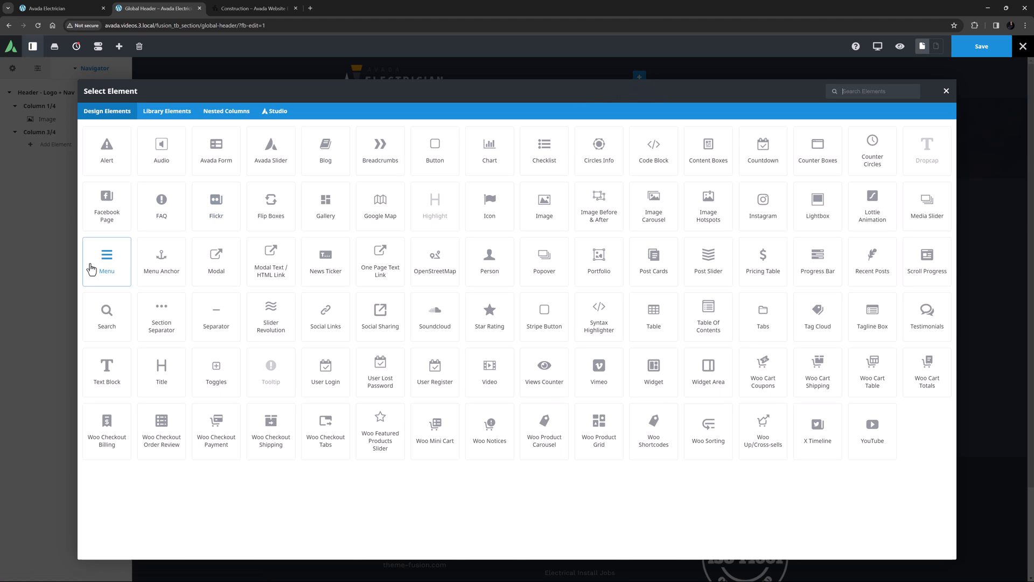
left_click(107, 254)
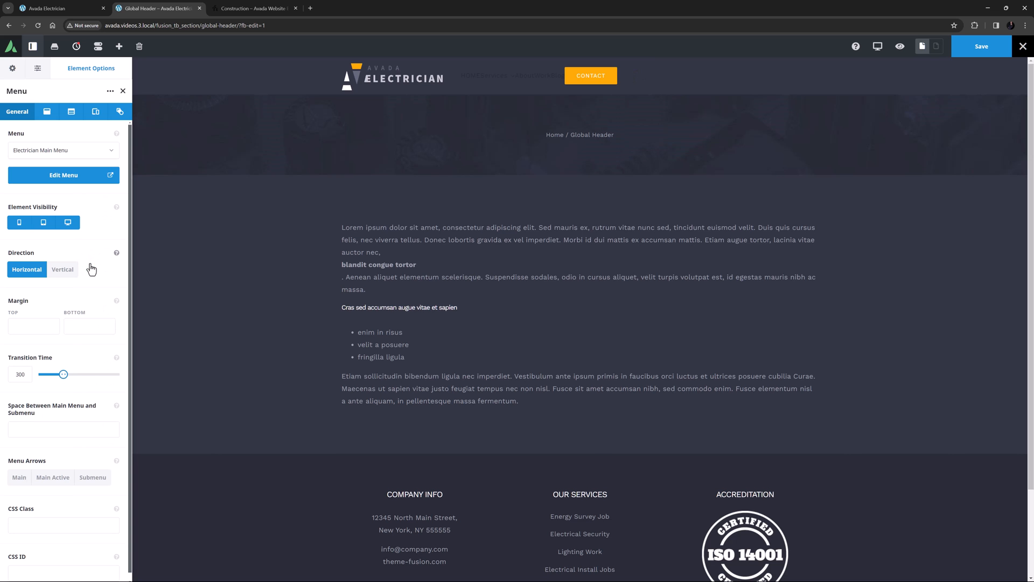
mouse_move(47, 111)
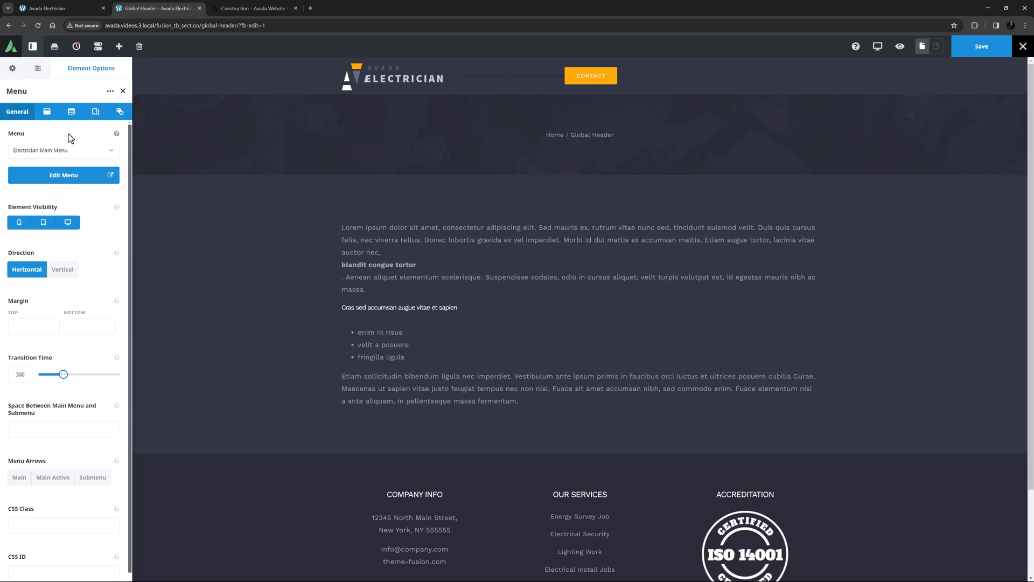
left_click(62, 149)
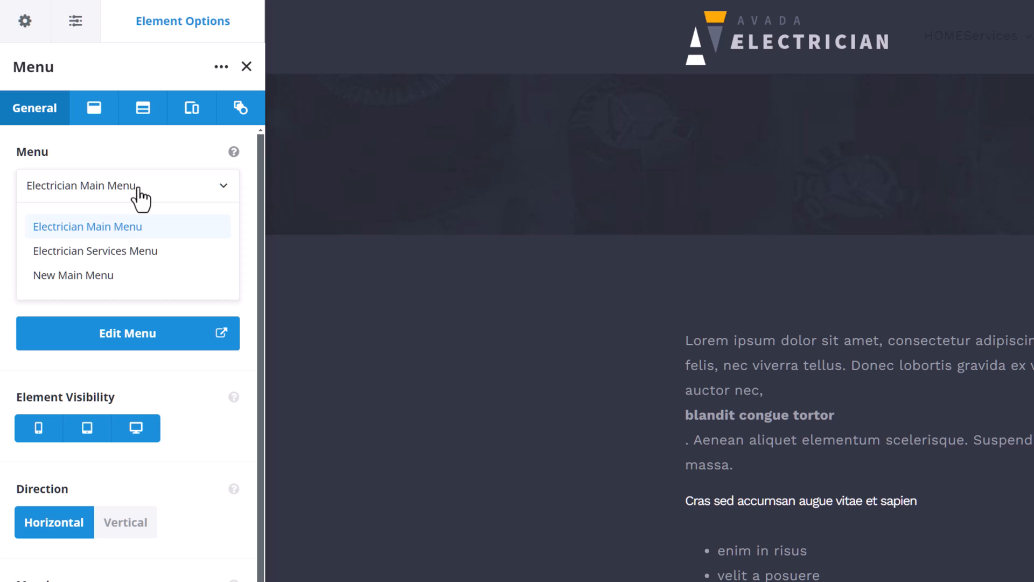
mouse_move(102, 280)
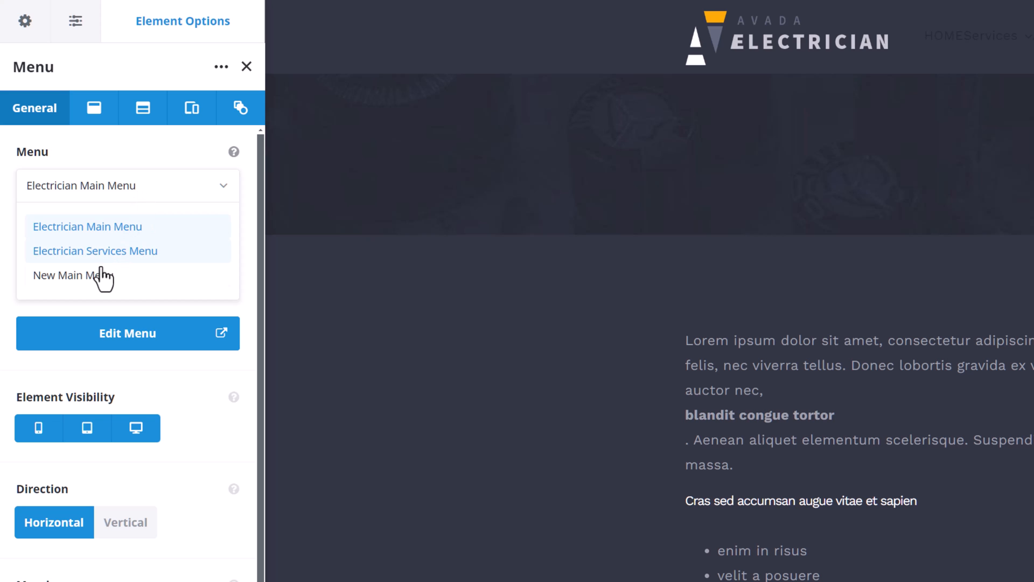
left_click(70, 275)
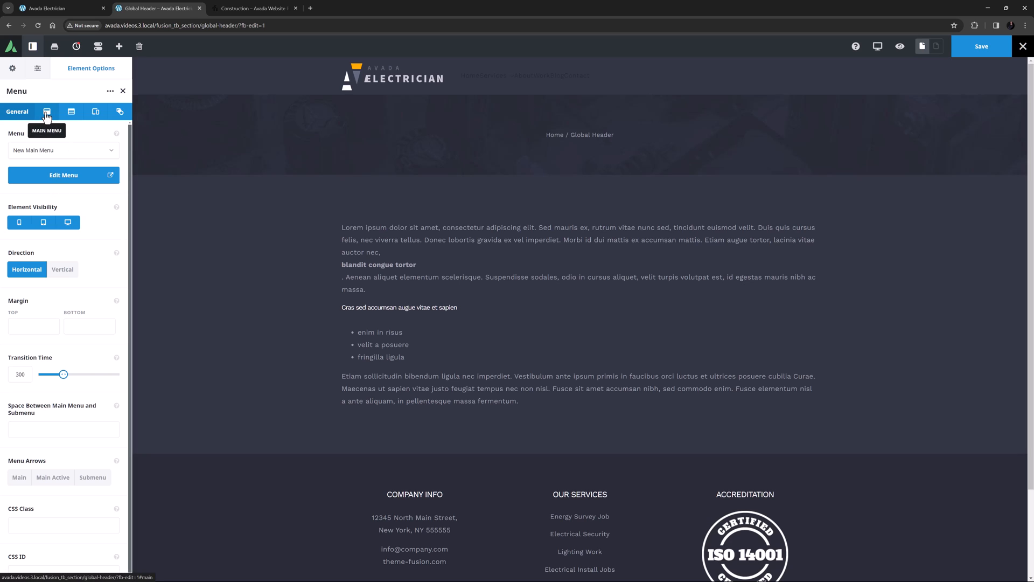
- Set the Main Menu Item Text Color to global white Color 1
left_click(45, 111)
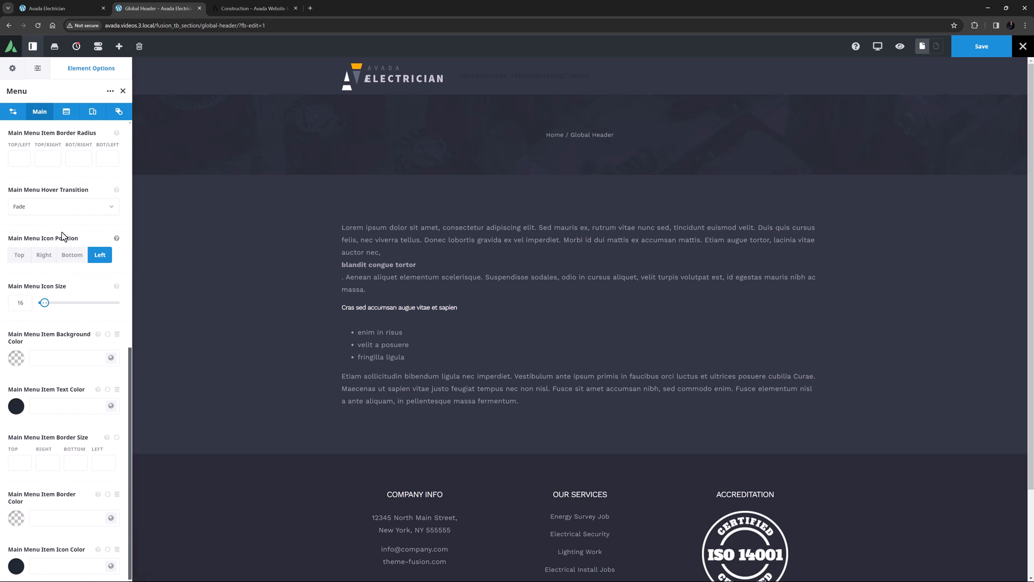
left_click(110, 405)
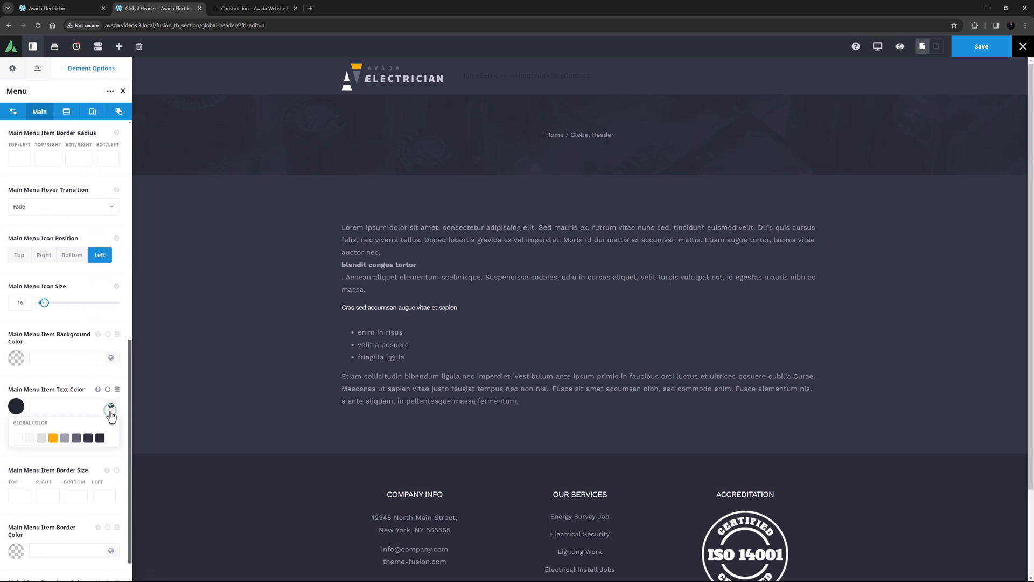
left_click(17, 438)
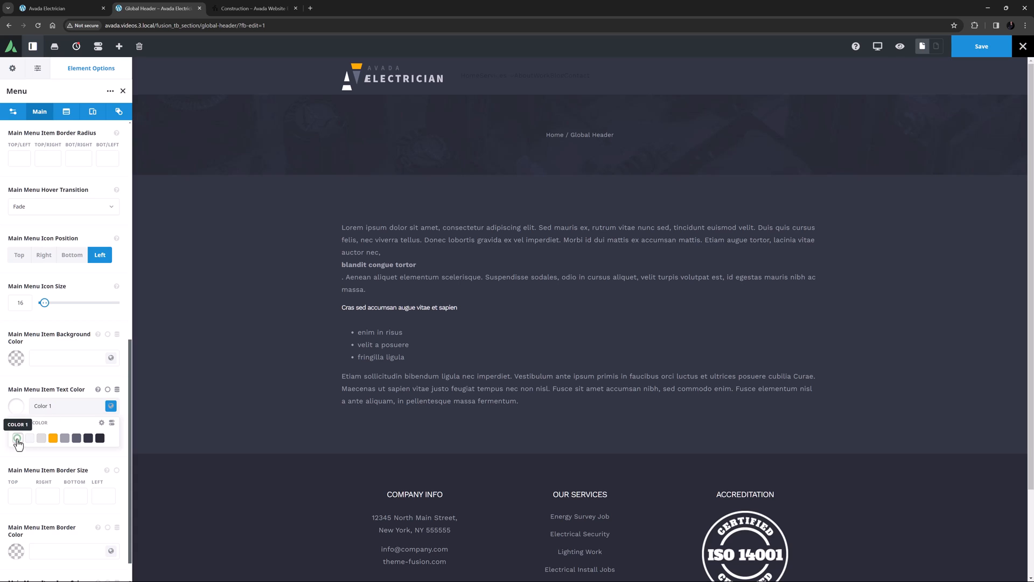
left_click(30, 438)
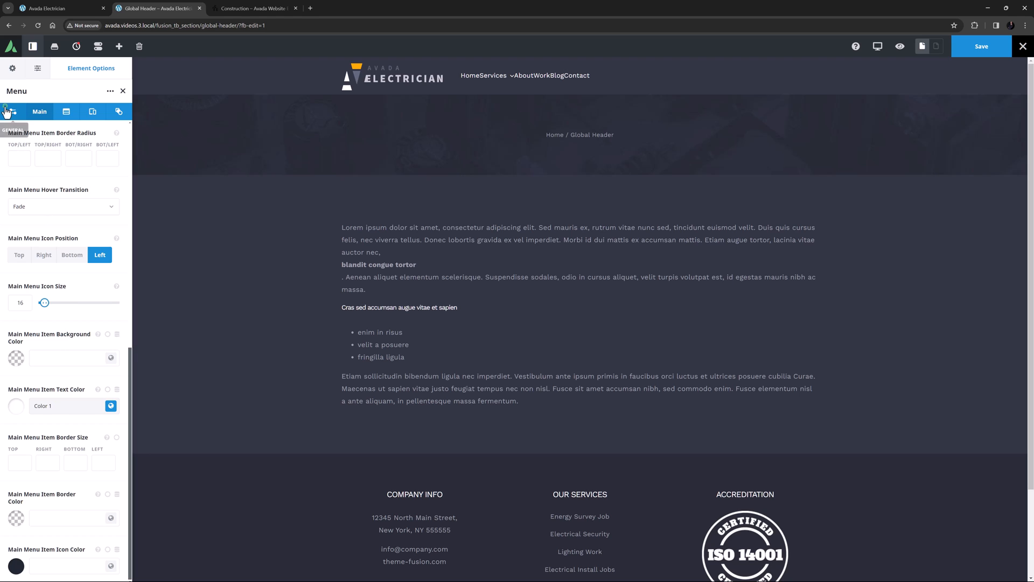
left_click(8, 111)
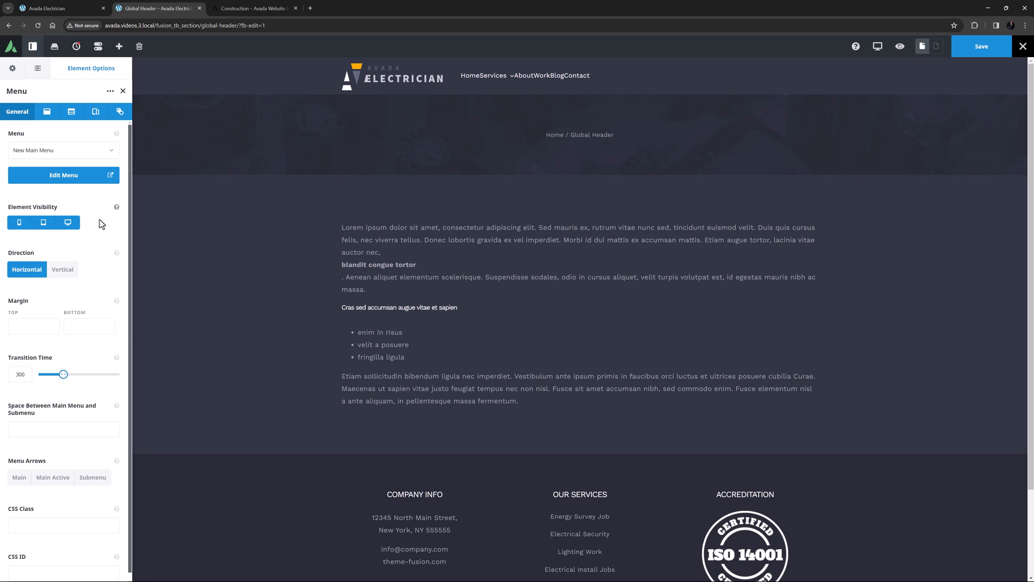
type("40px")
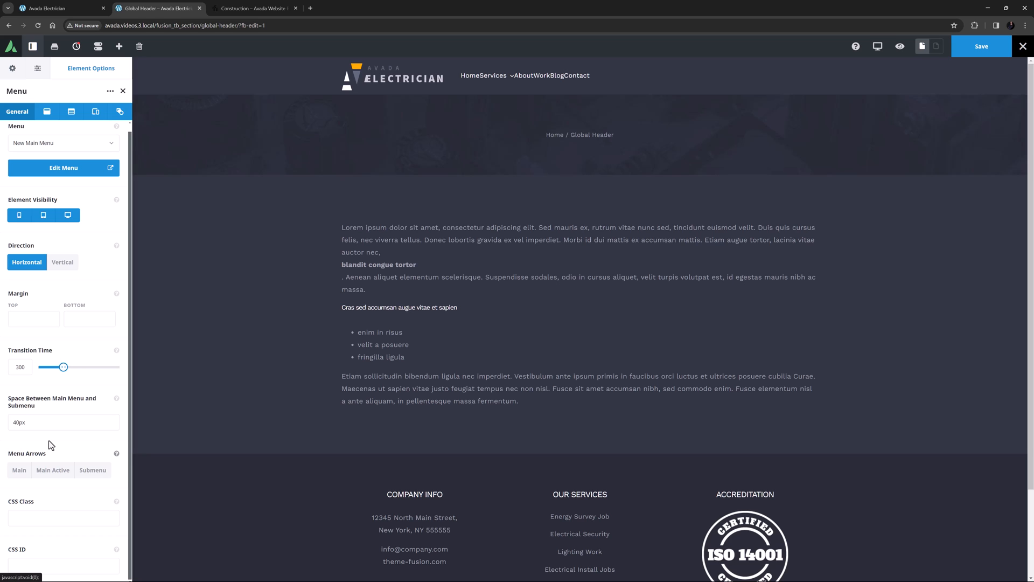
left_click(262, 8)
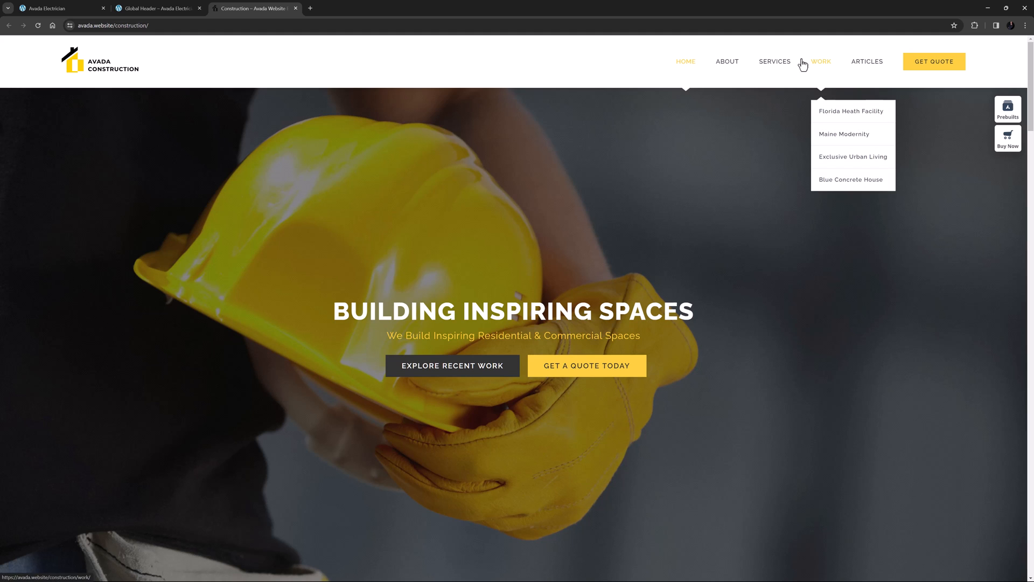
left_click(157, 8)
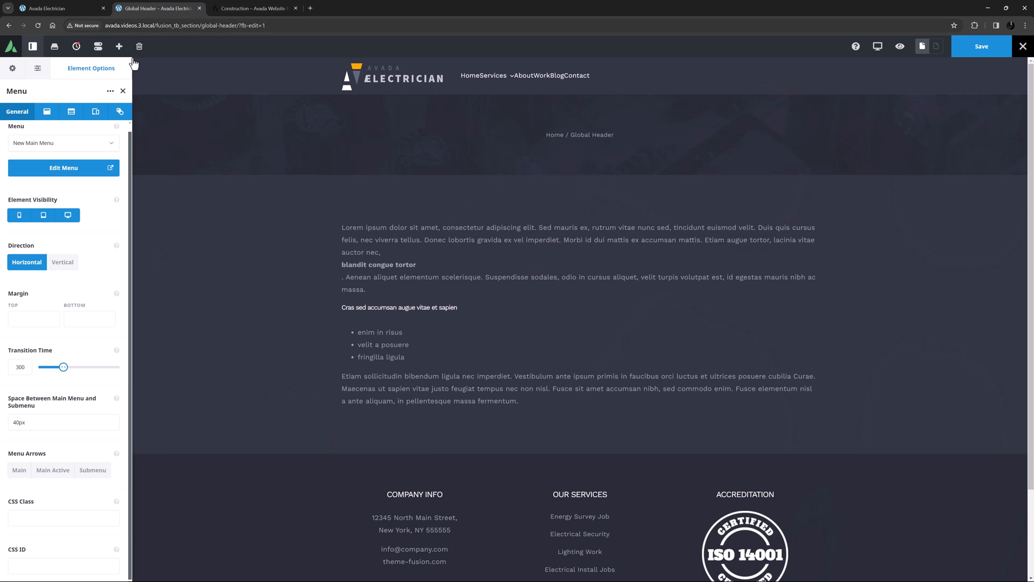
left_click(92, 469)
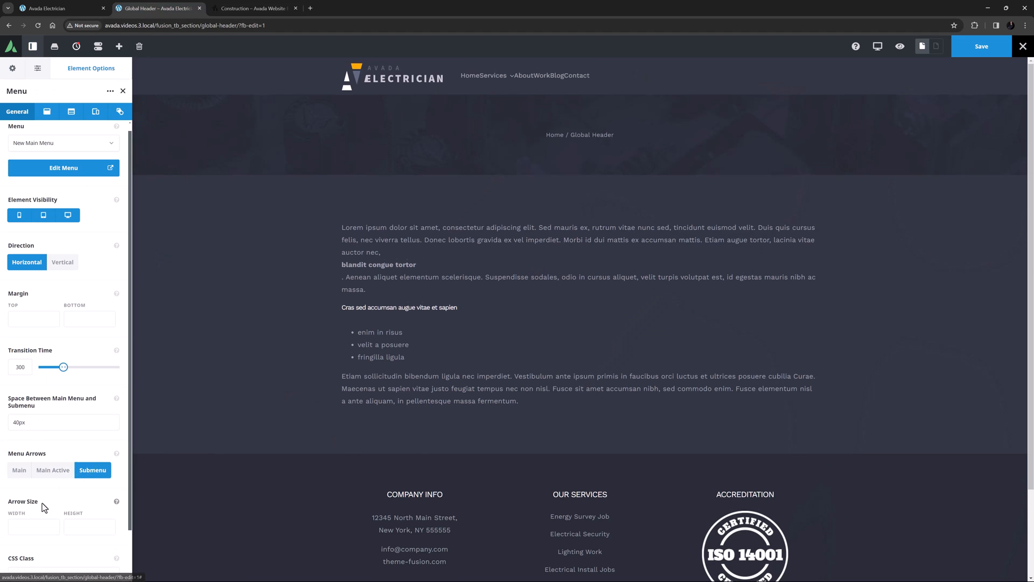
left_click(33, 526)
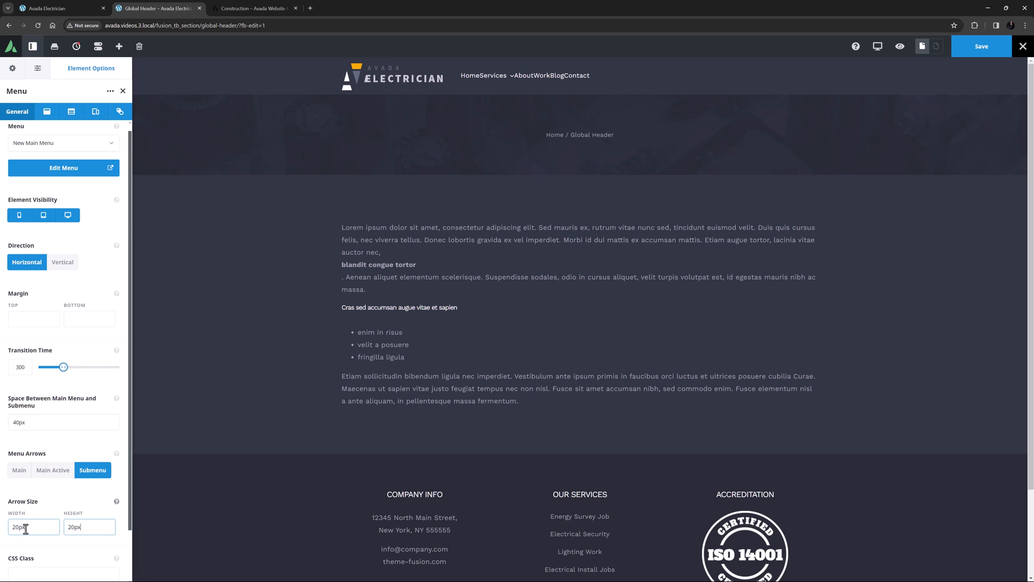
mouse_move(502, 88)
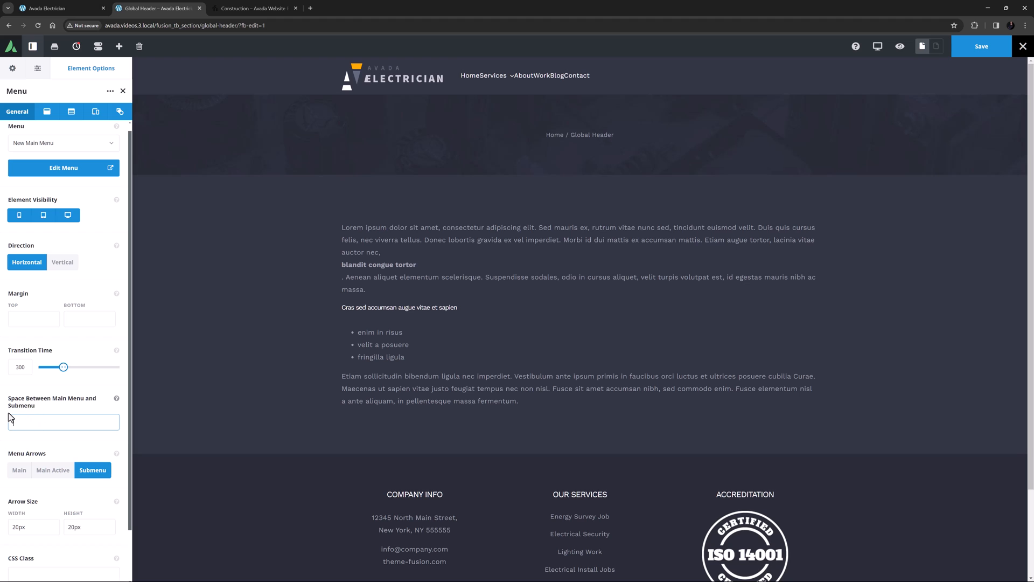
left_click(92, 470)
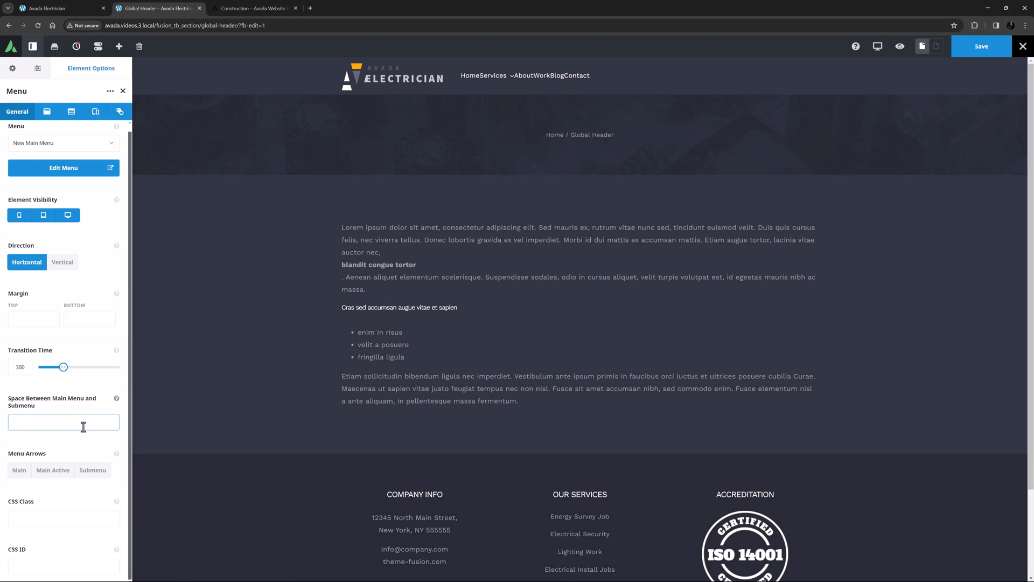
- Set the main menu Justification to Flex End so items sit at the right
left_click(38, 111)
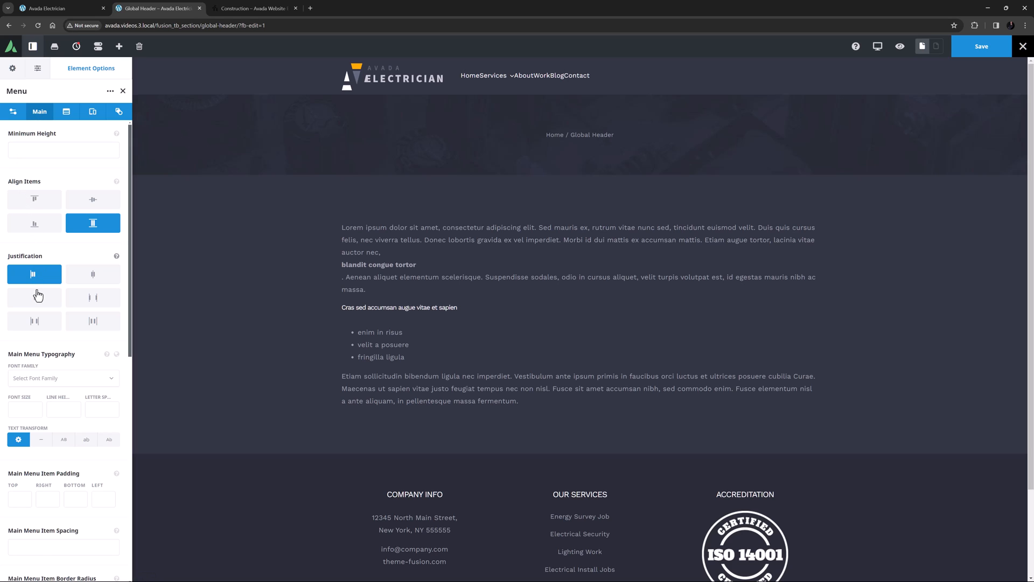
left_click(33, 297)
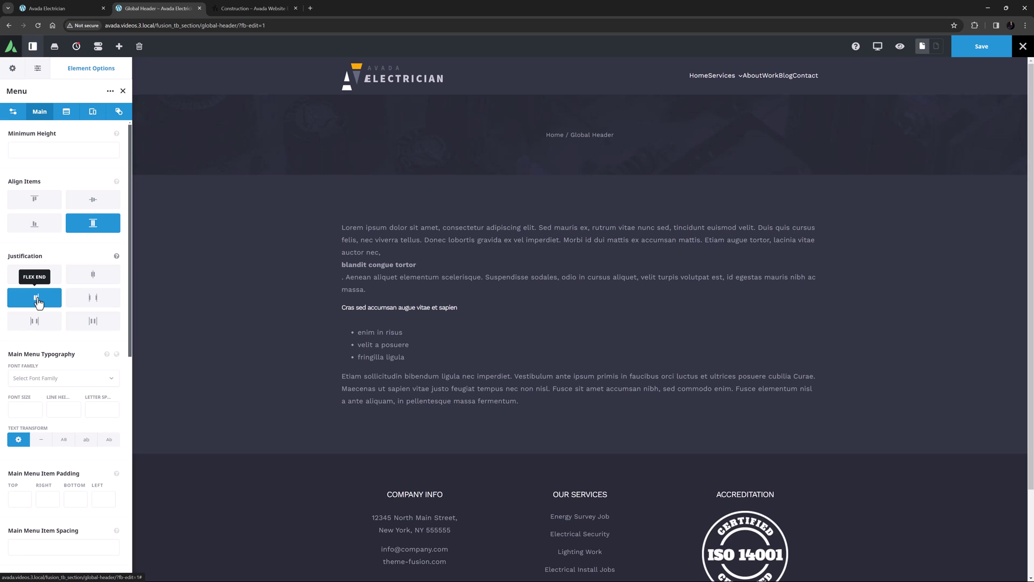
- Apply the global Menu typography with 40px/20px item padding and 15px item spacing
left_click(116, 354)
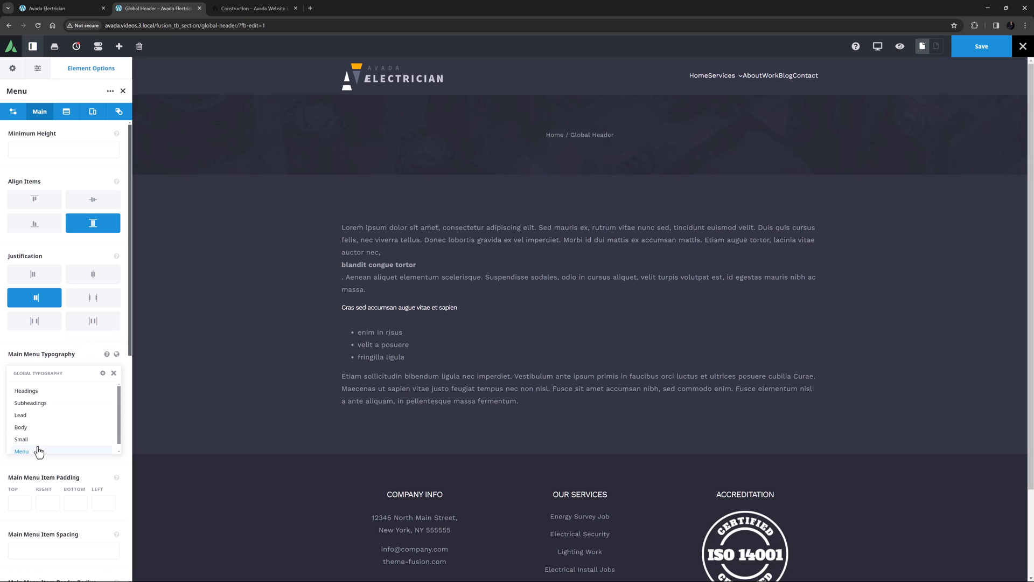
left_click(21, 451)
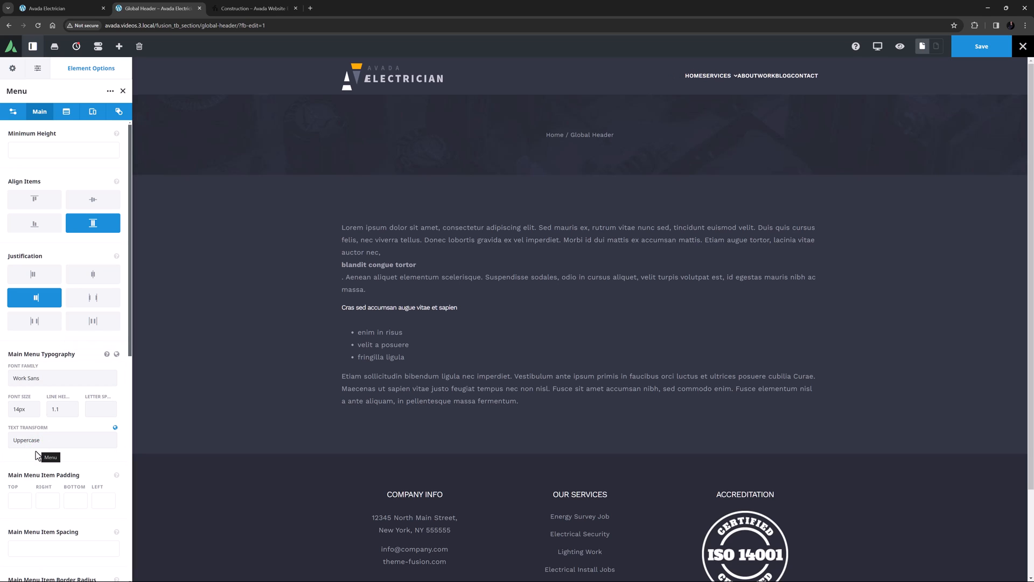
mouse_move(35, 459)
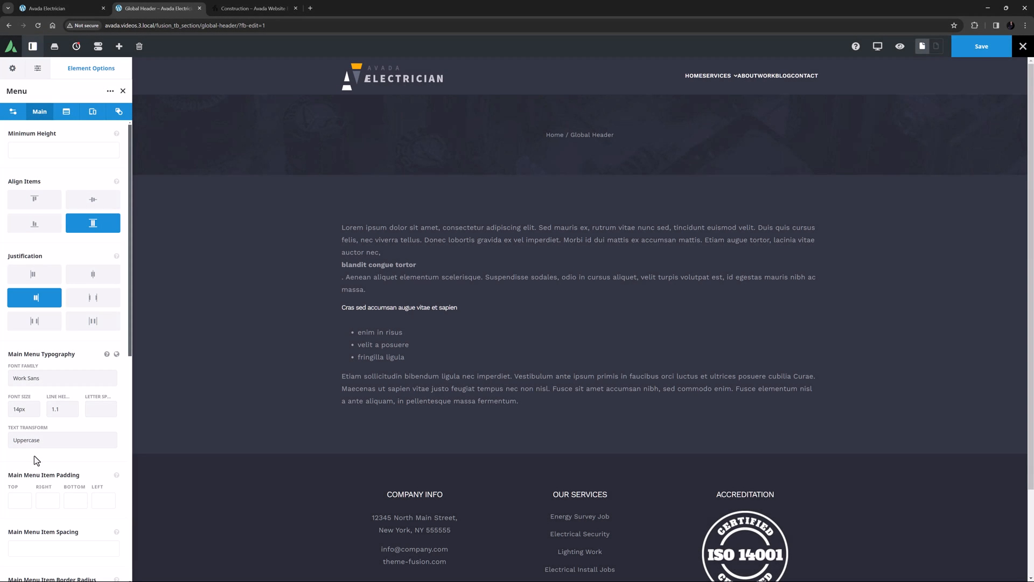
type("40px")
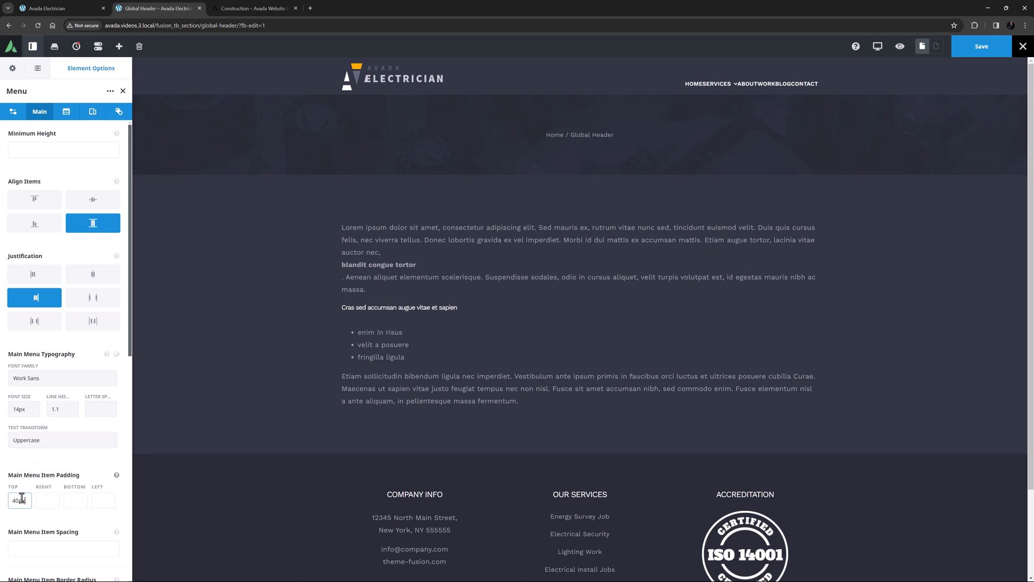
type("20px")
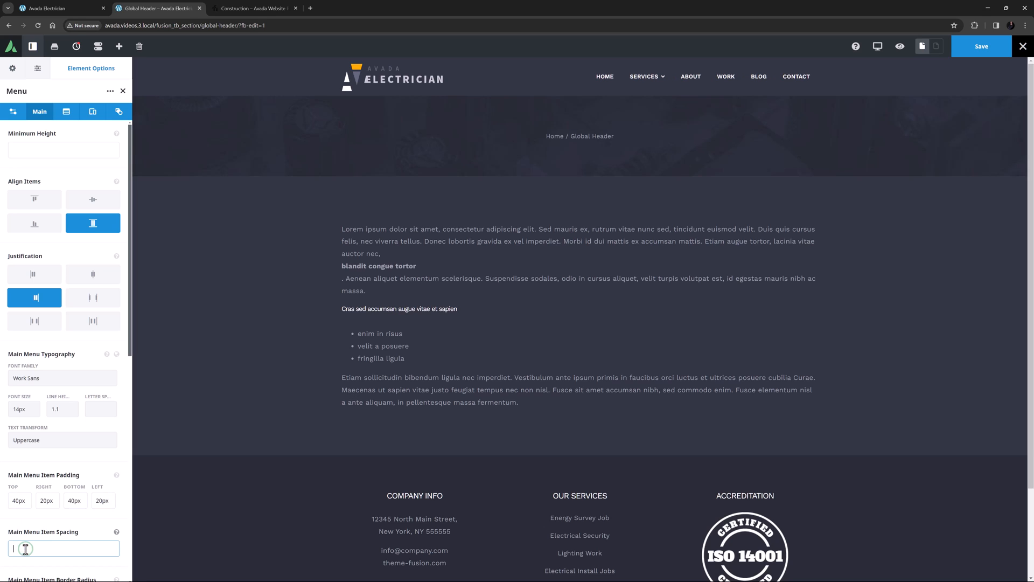
type("15px")
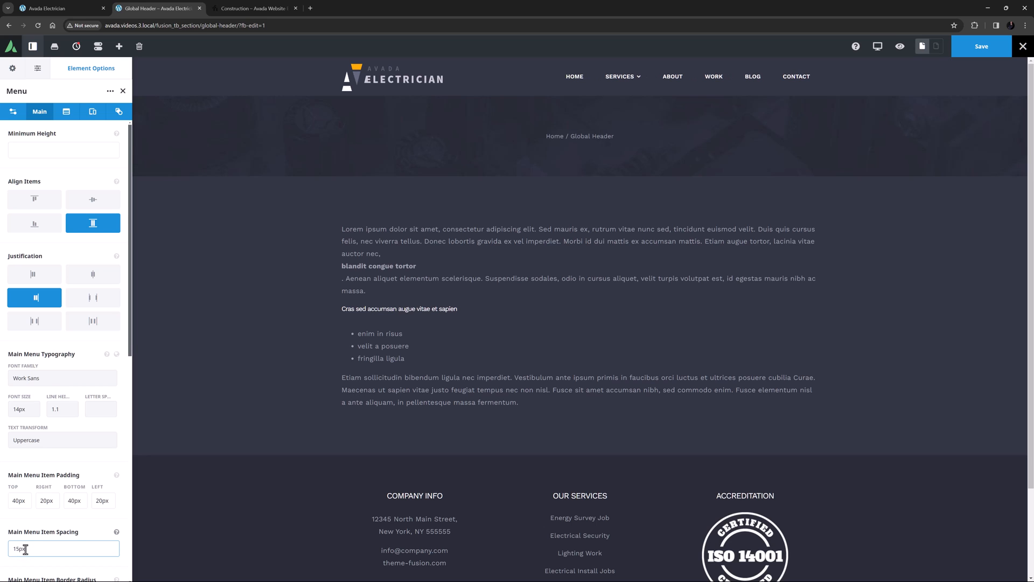
scroll("down", 3)
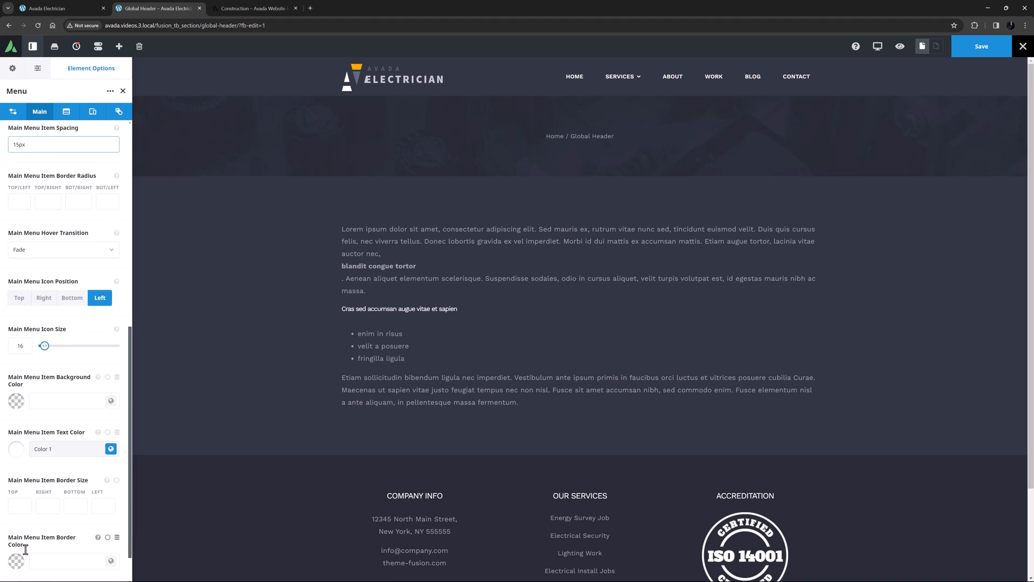
left_click(63, 144)
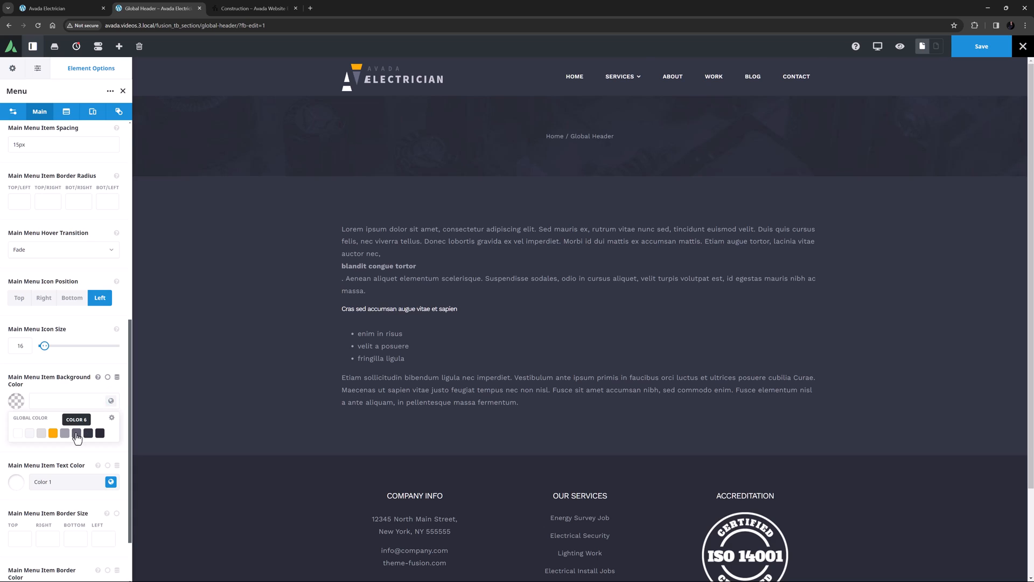
left_click(76, 433)
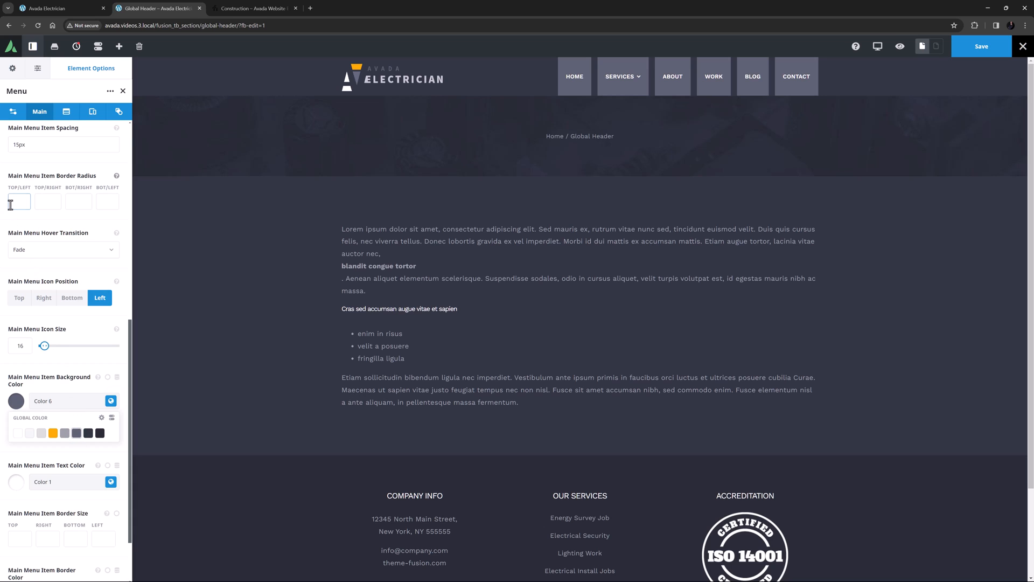
type("10px")
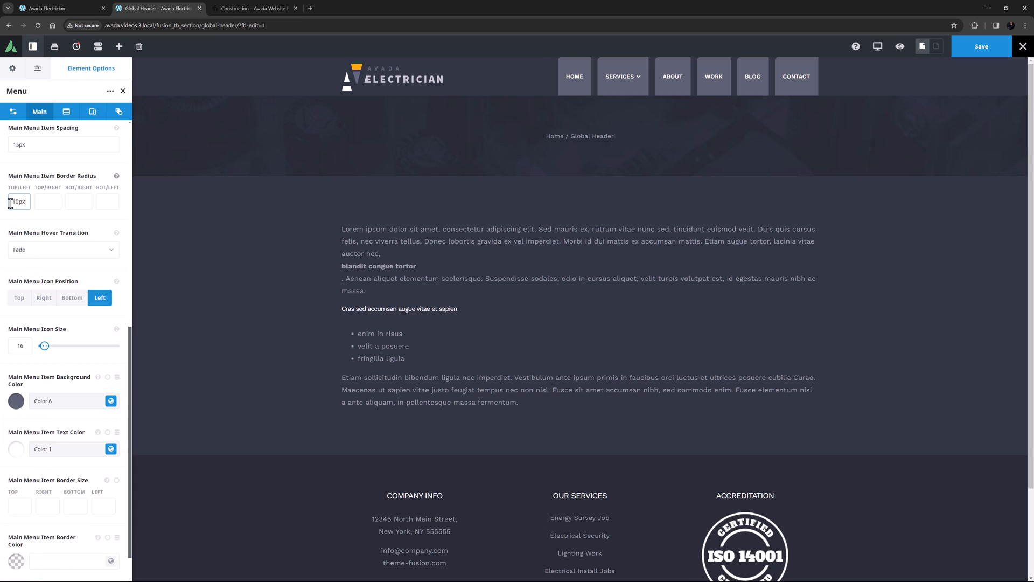
type("10px")
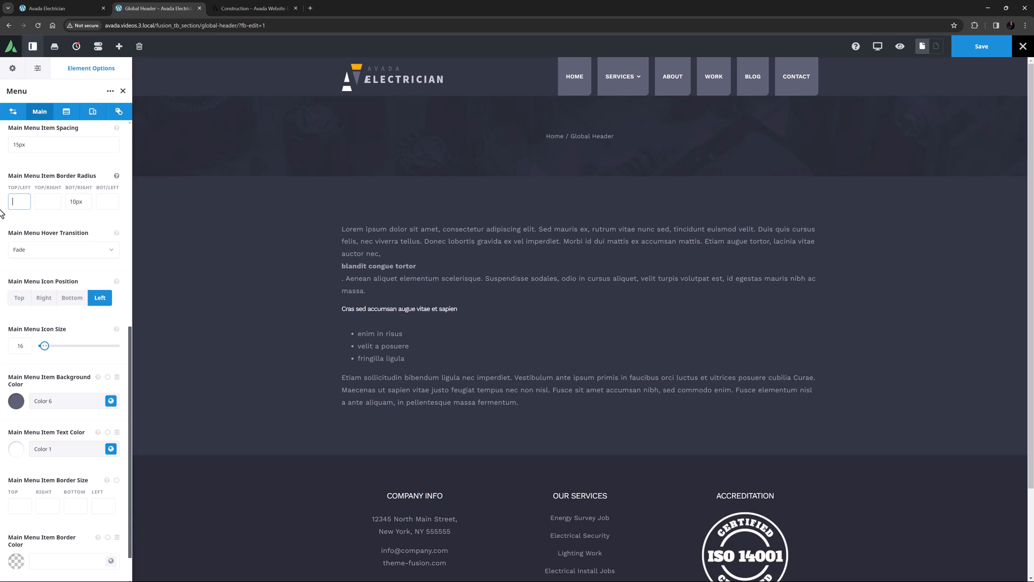
left_click(79, 201)
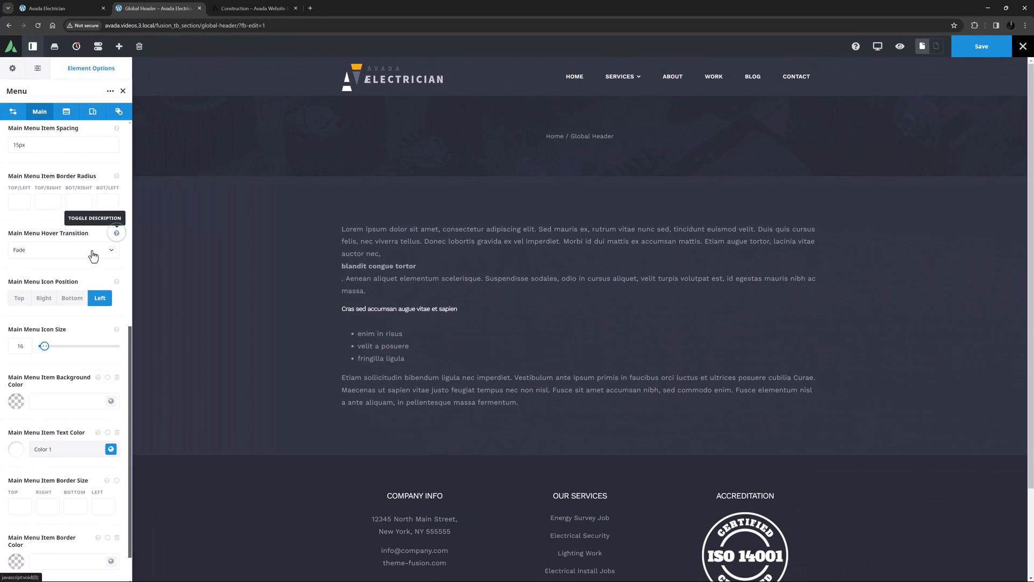
- Change the Main Menu Hover Transition from Fade to Center Horizontal
left_click(63, 250)
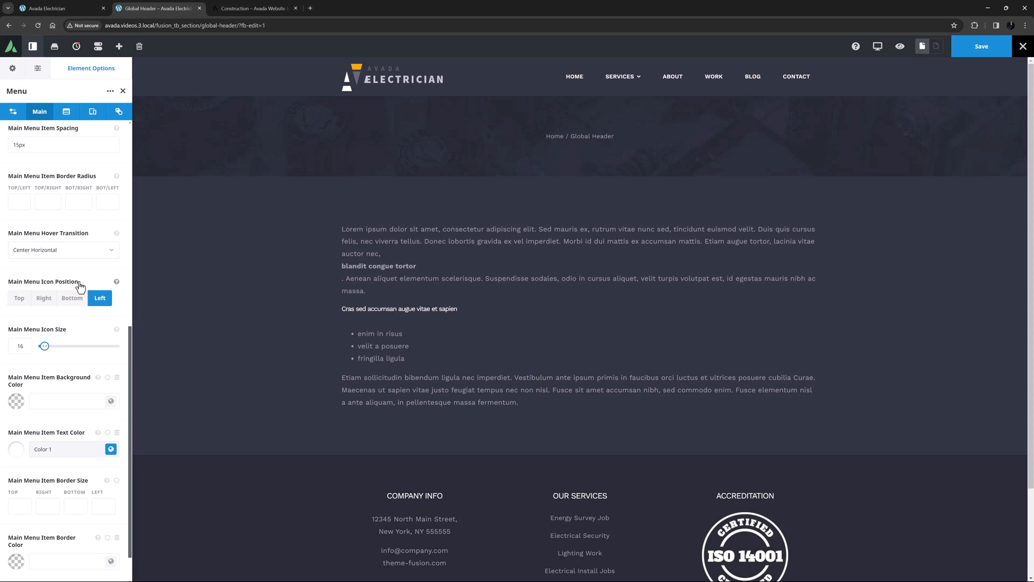
scroll("down", 3)
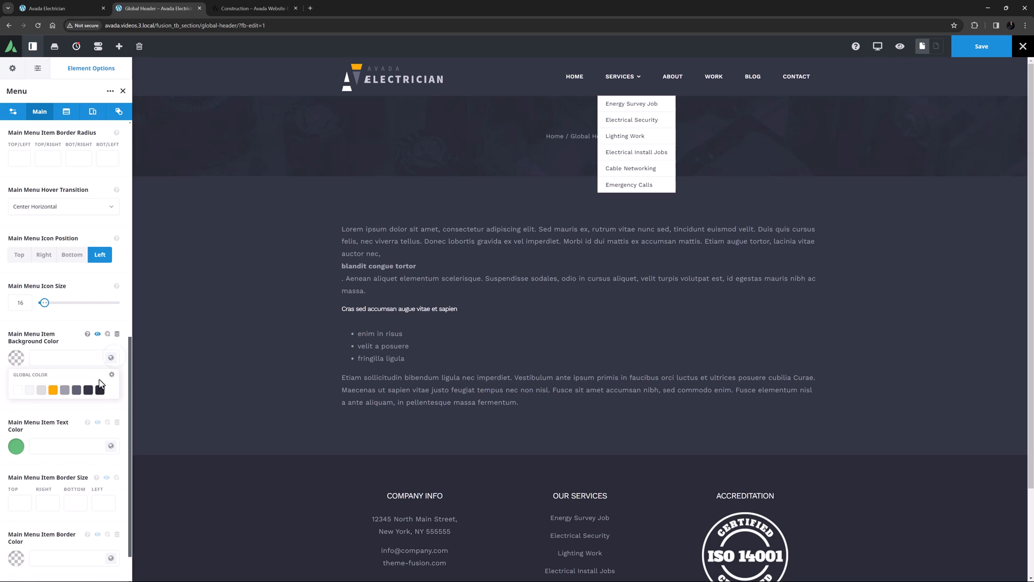
- Give hovered items a Color 8 background with Color 4 text, then move to submenu settings
left_click(71, 390)
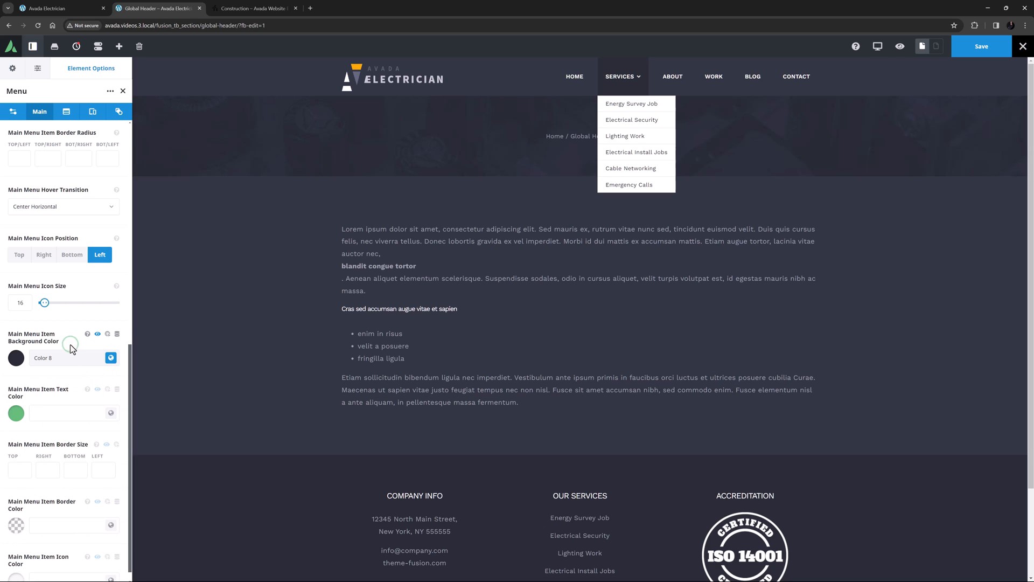
left_click(15, 412)
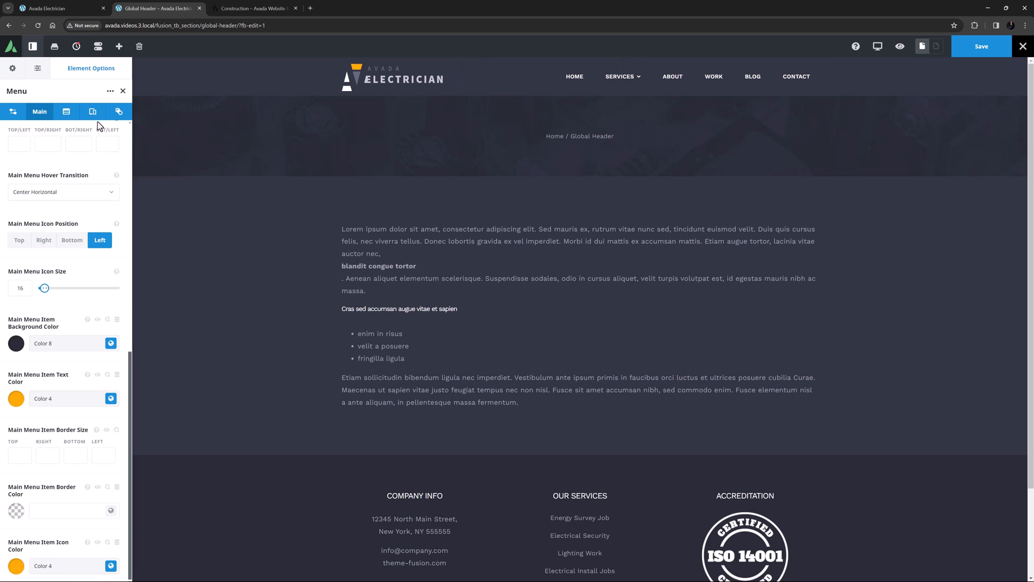
left_click(66, 111)
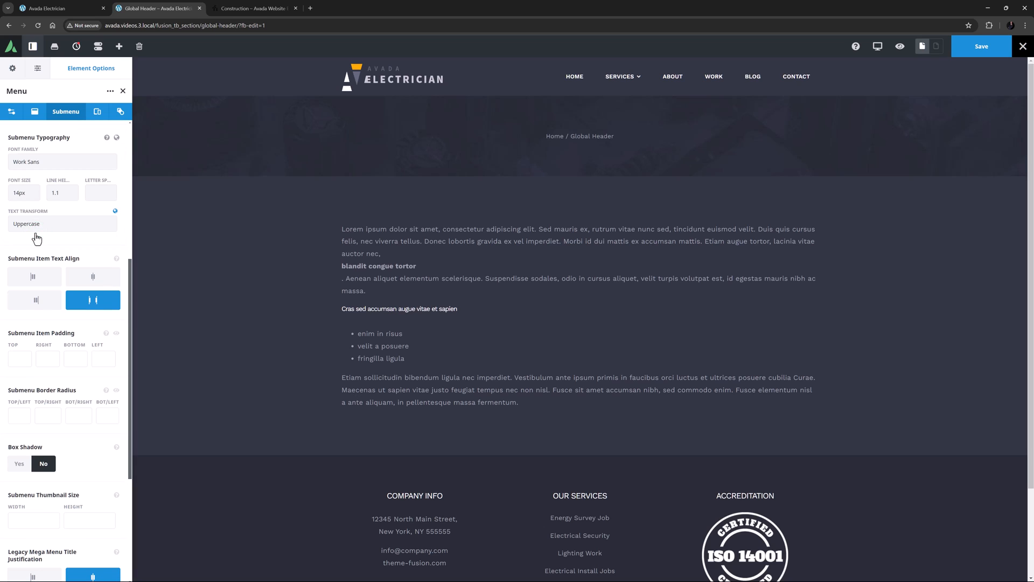
mouse_move(37, 170)
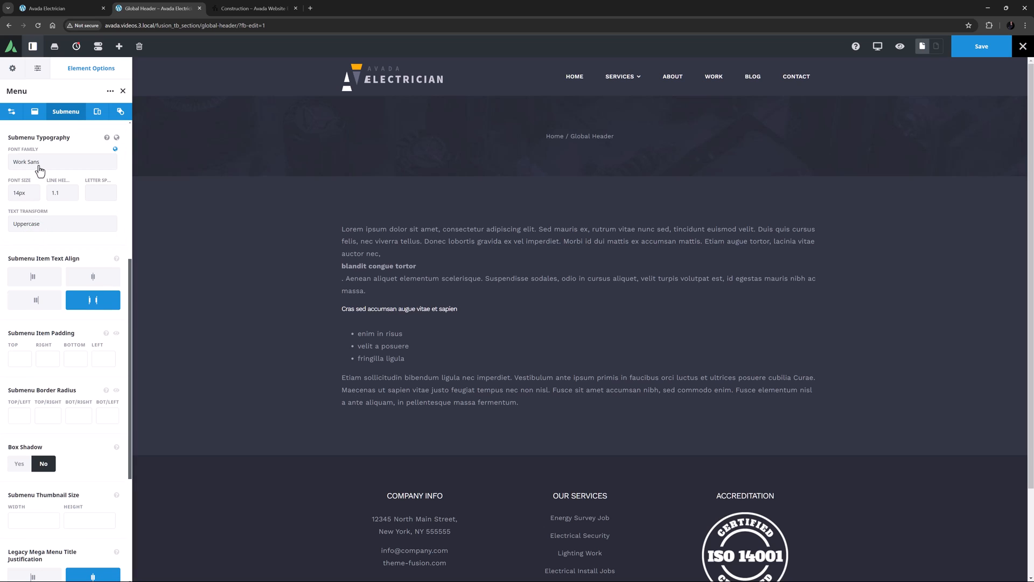
- Choose the Normal 400 variant of Work Sans for the submenu font
left_click(62, 161)
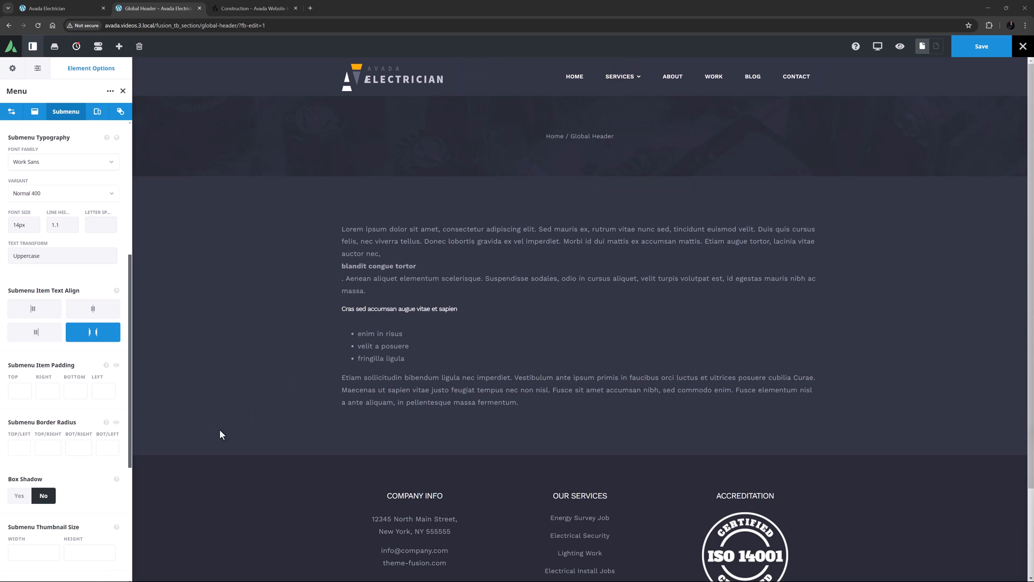
mouse_move(202, 442)
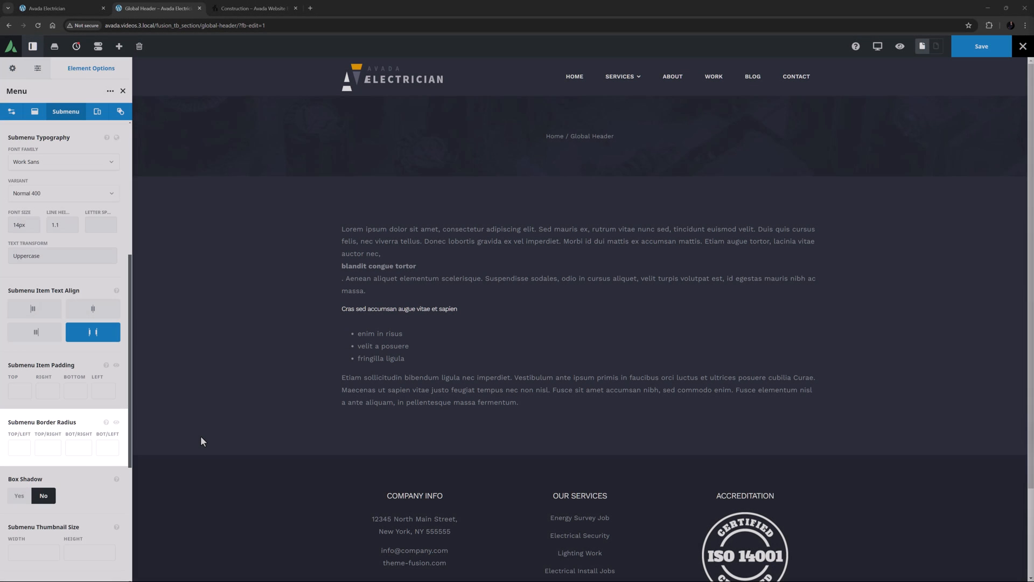
- Round only the submenu's bottom corners at 5px and leave Box Shadow off
left_click(78, 447)
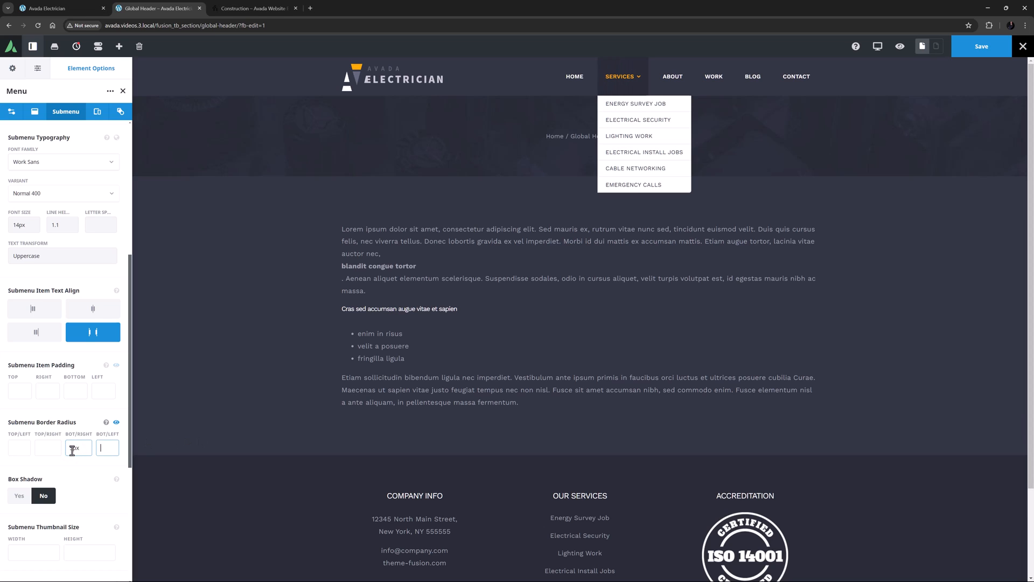
type("5px")
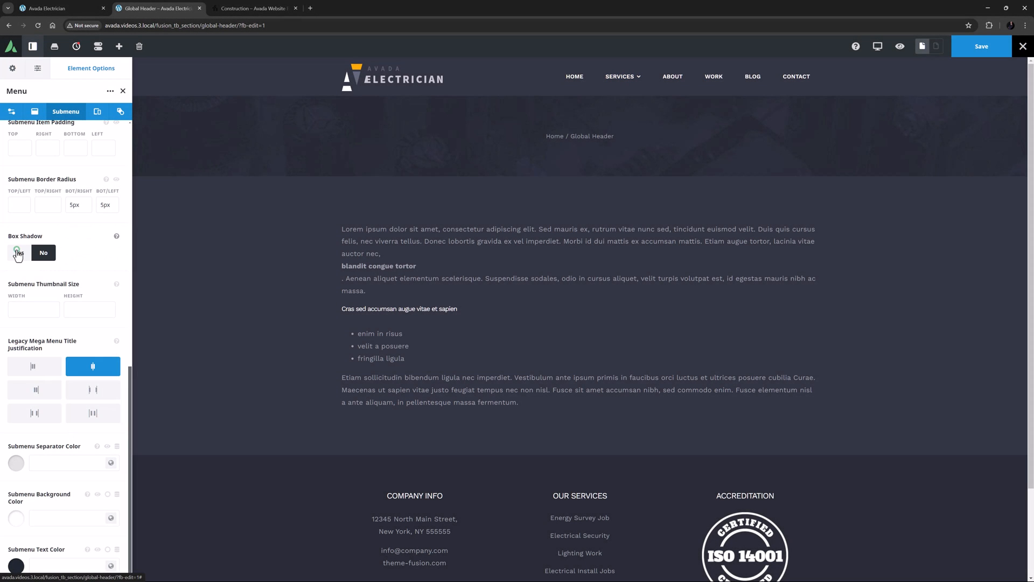
left_click(18, 252)
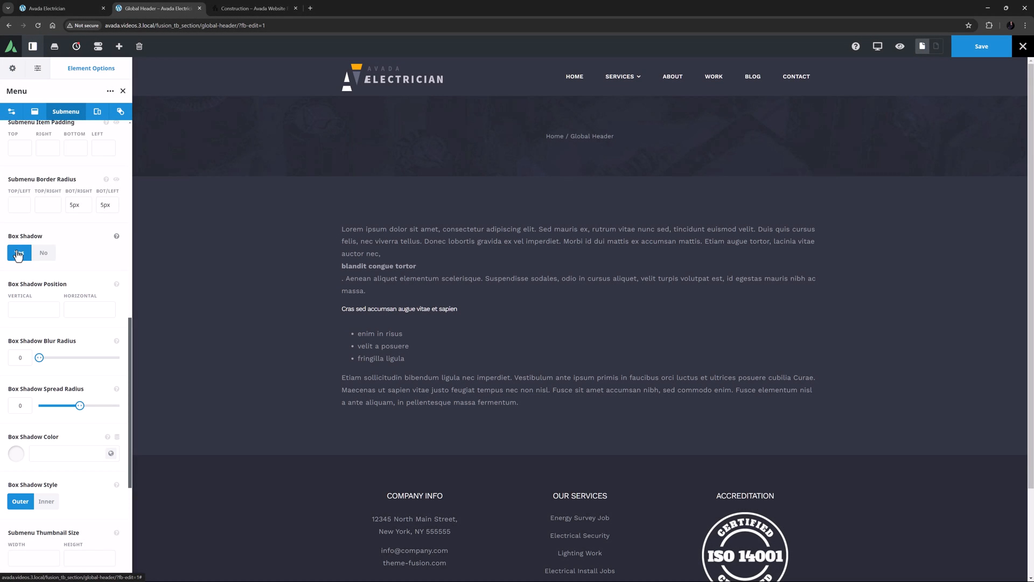
left_click(45, 252)
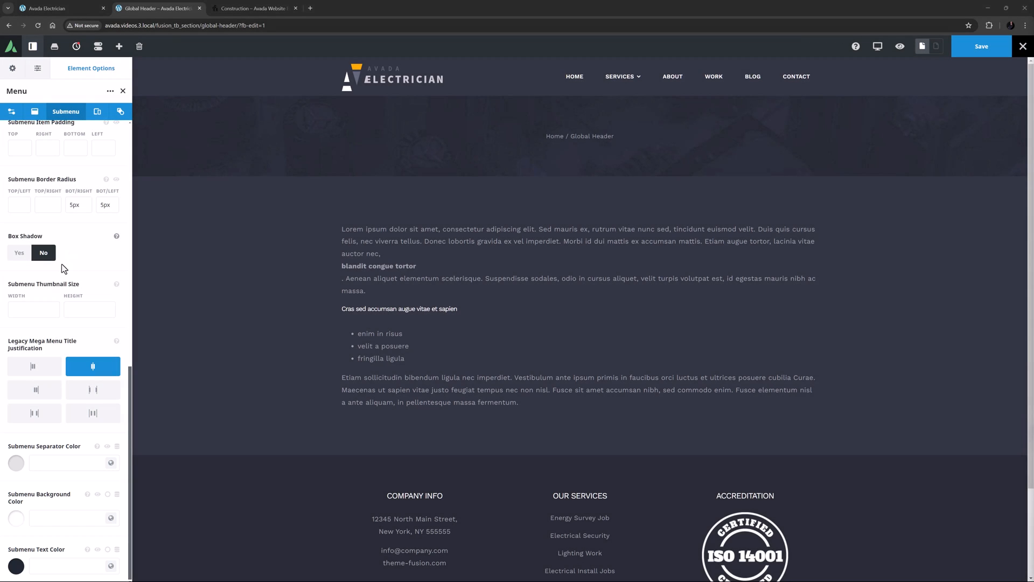
- Set submenu separators to Color 2 and background to orange Color 4, then show Mobile settings
left_click(16, 463)
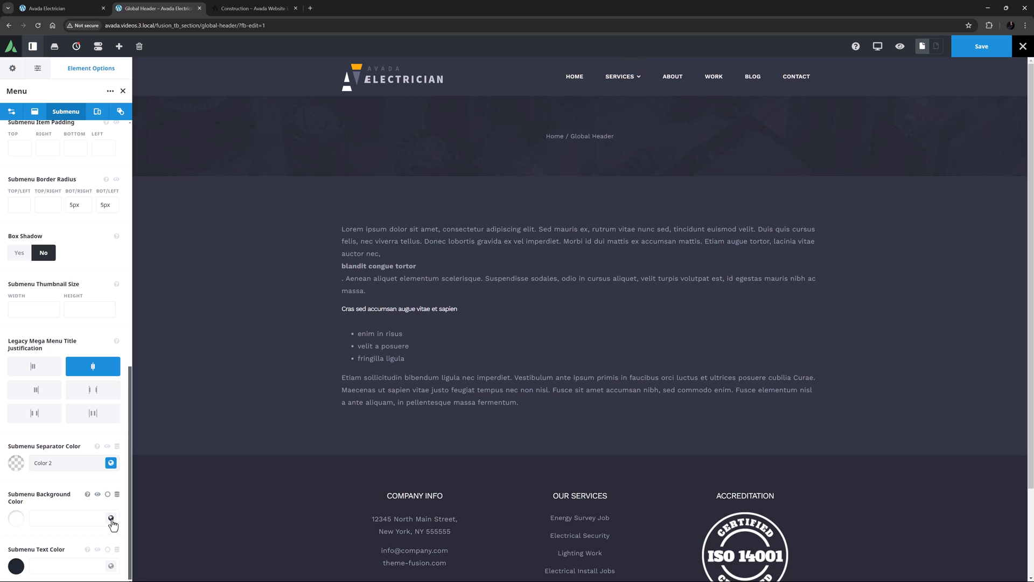
left_click(111, 519)
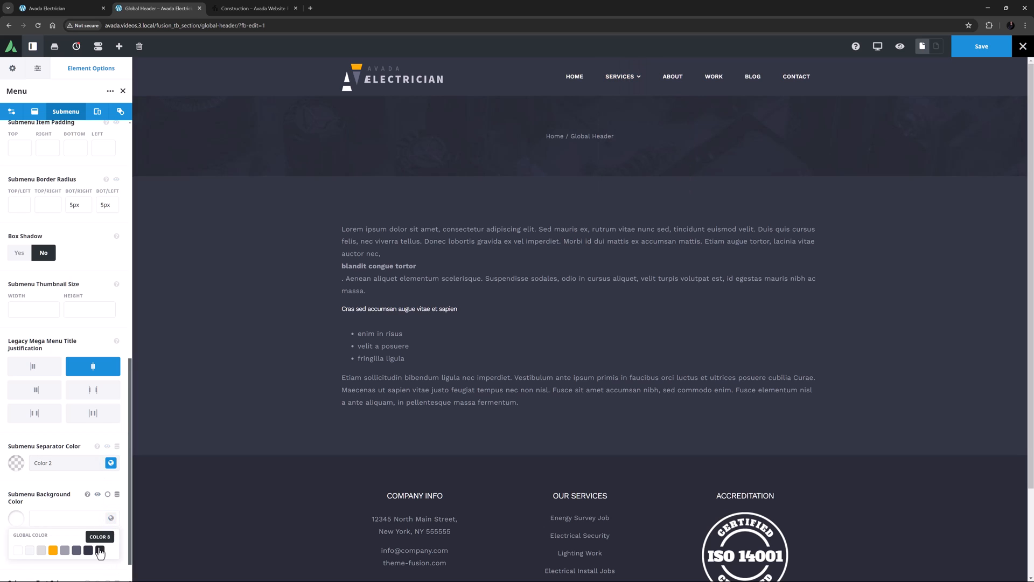
left_click(97, 553)
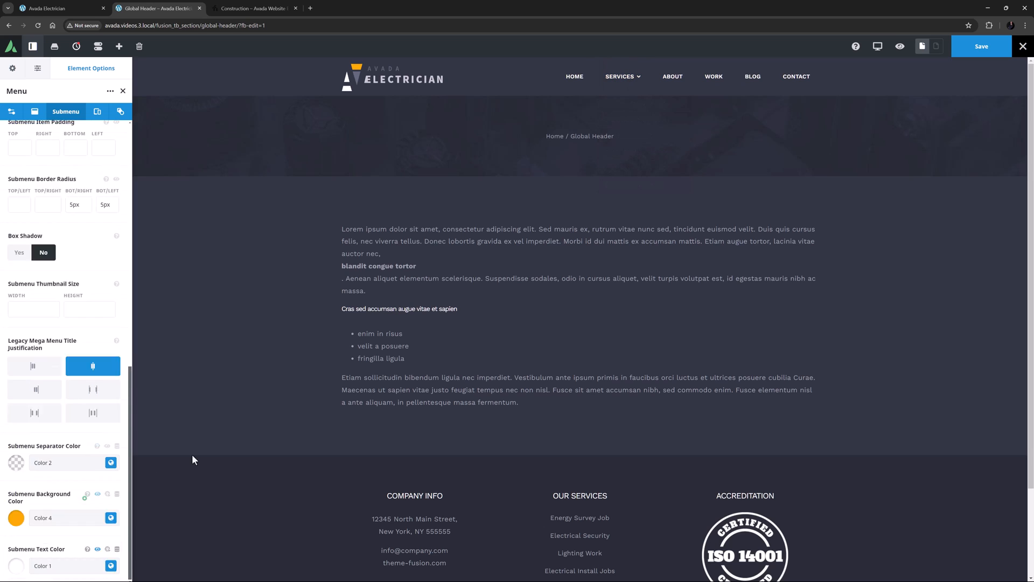
mouse_move(620, 76)
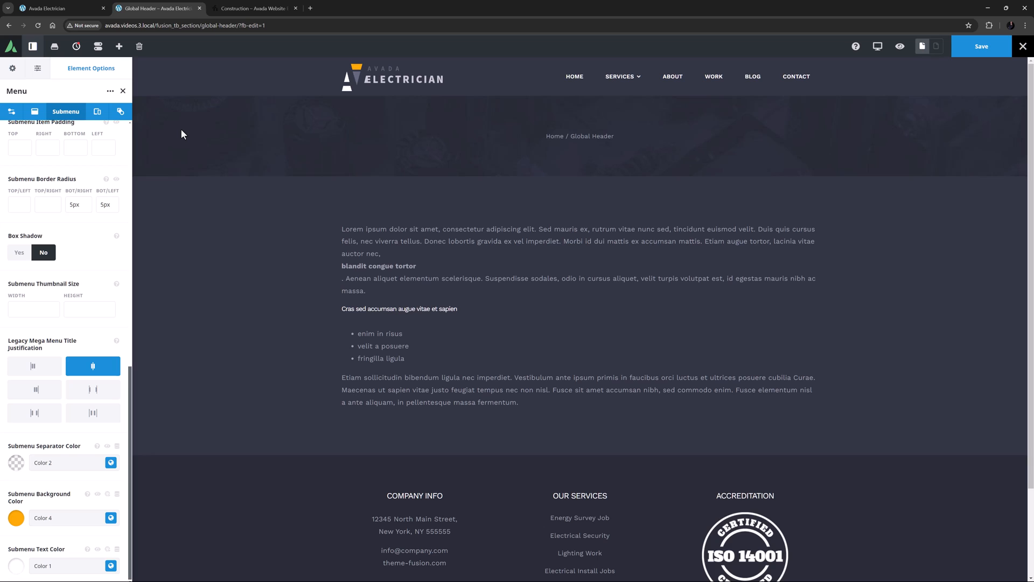
left_click(91, 111)
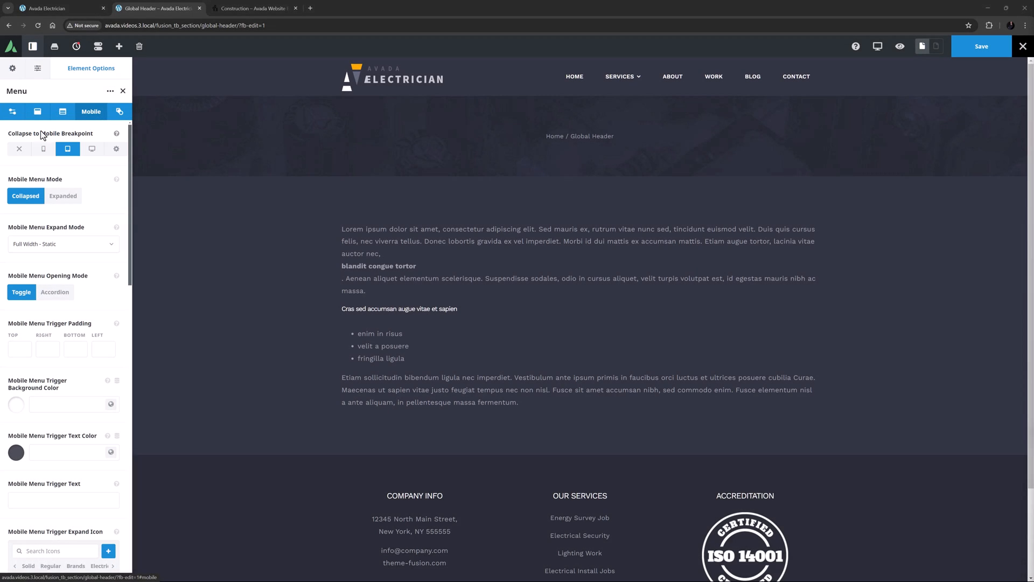
mouse_move(19, 149)
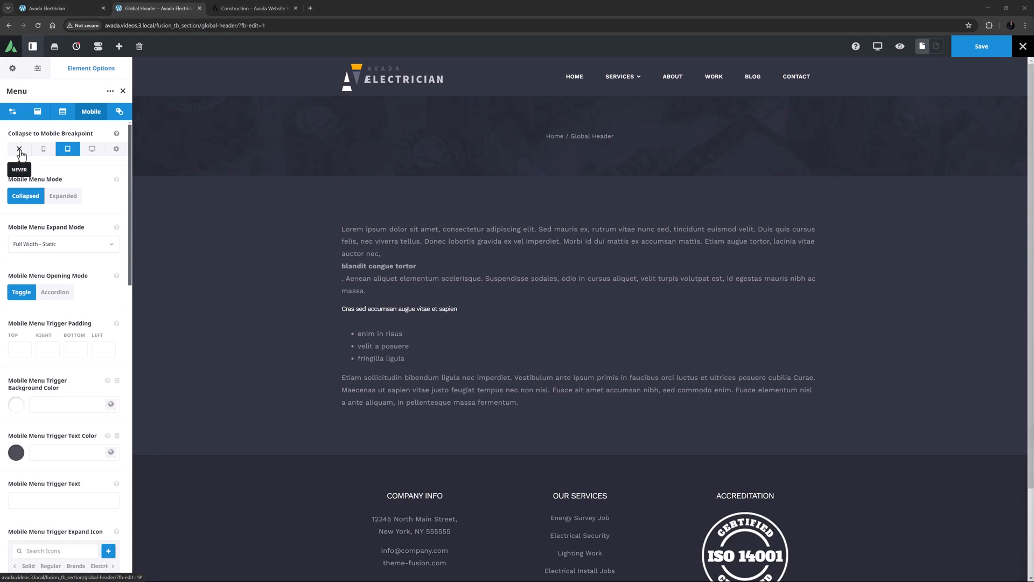
mouse_move(55, 149)
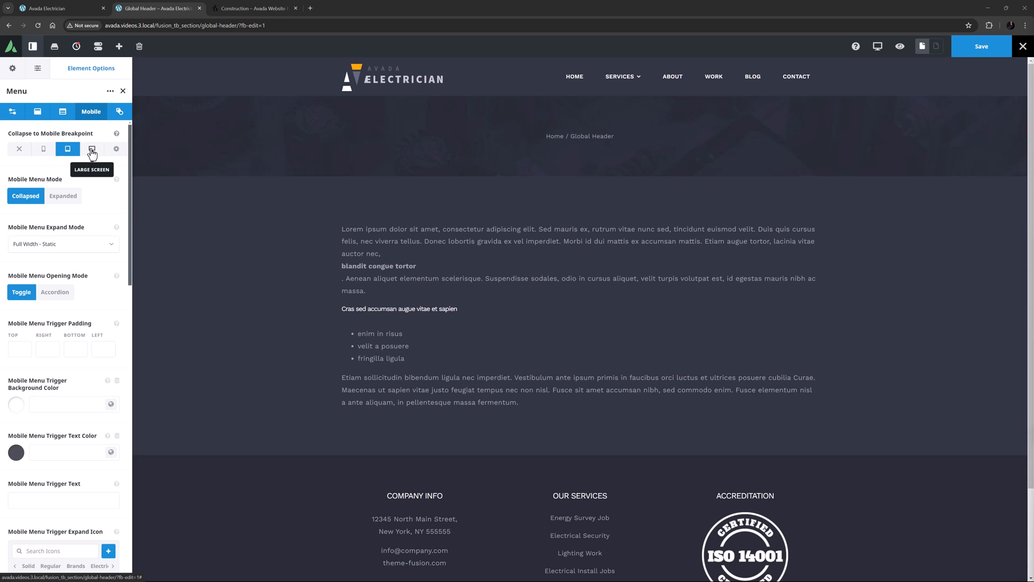
mouse_move(116, 149)
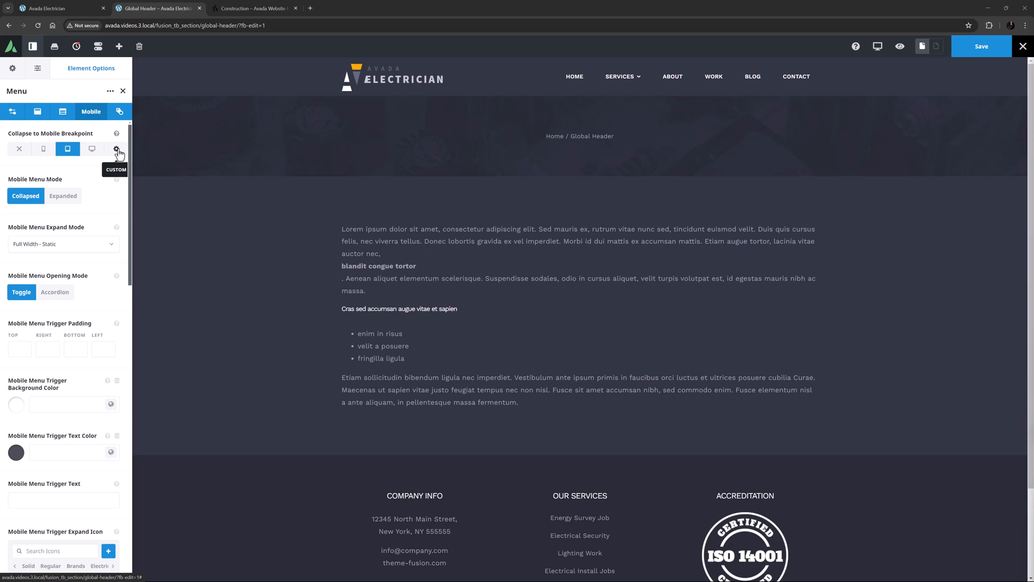
- Collapse the menu to mobile at a custom 950px breakpoint
left_click(115, 149)
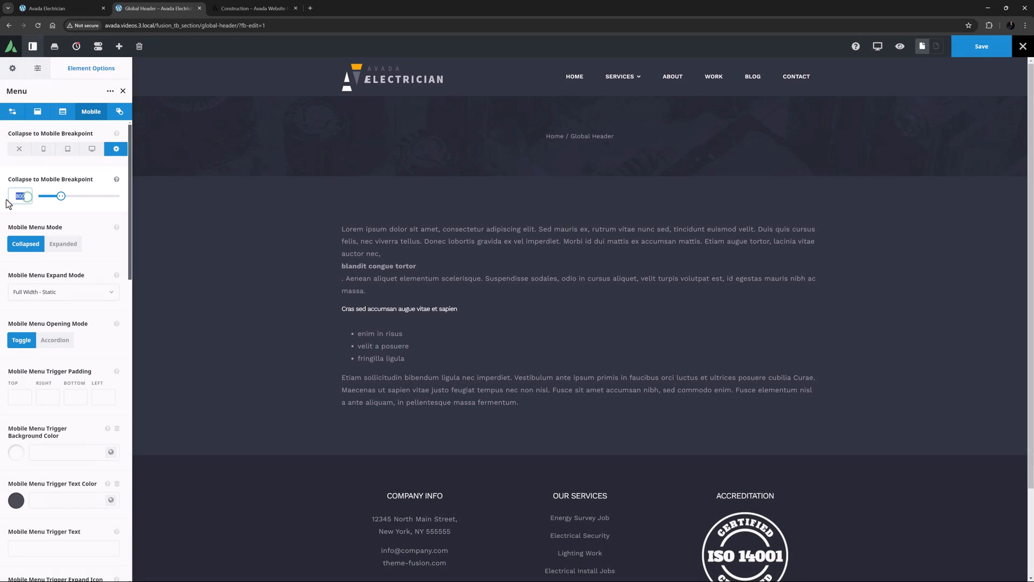
left_click_drag(60, 196, 69, 197)
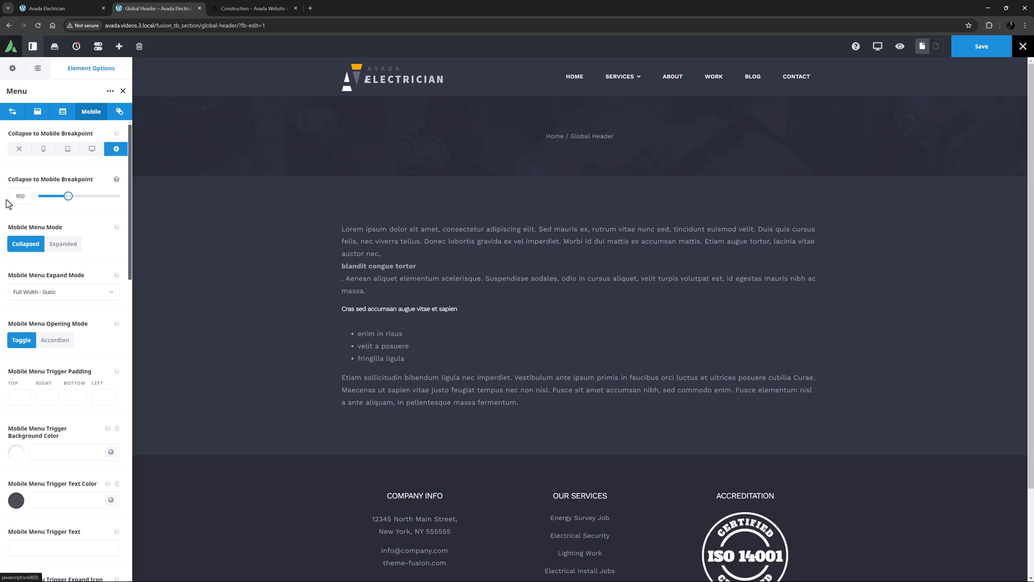
mouse_move(878, 45)
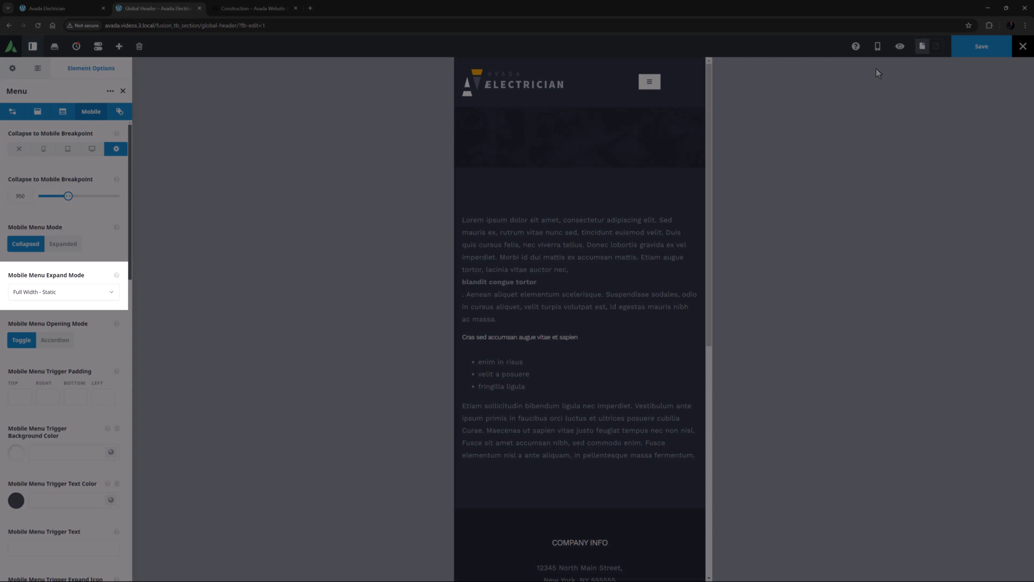
left_click(63, 291)
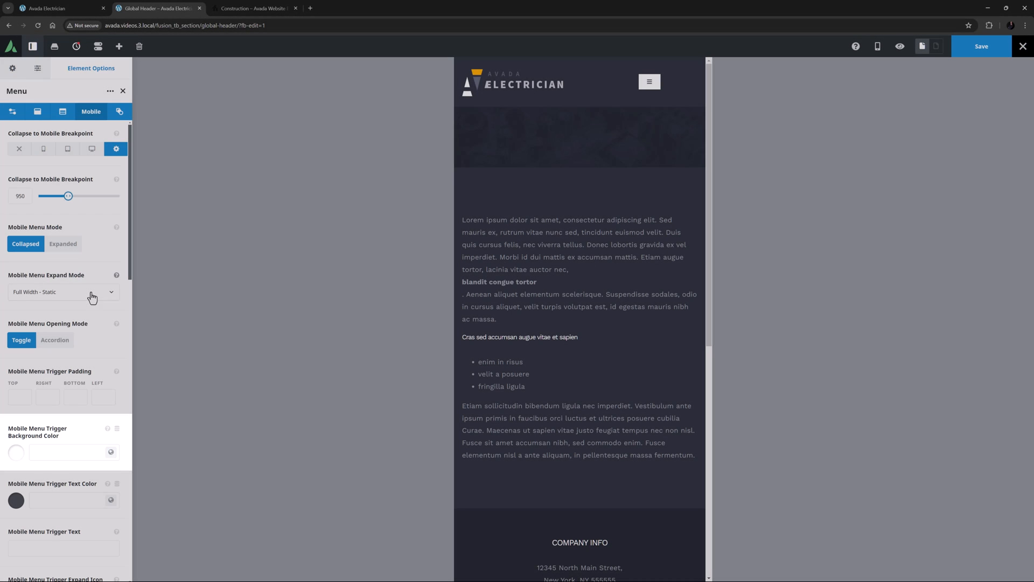
- Give the mobile trigger a transparent background, white Color 1 icon and the label 'Menu'
left_click(15, 452)
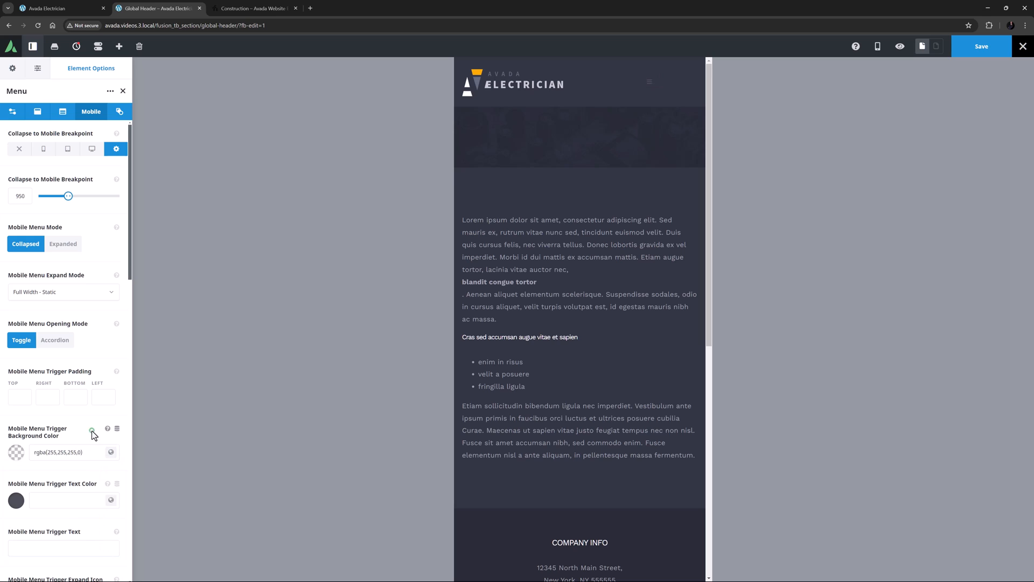
left_click(110, 500)
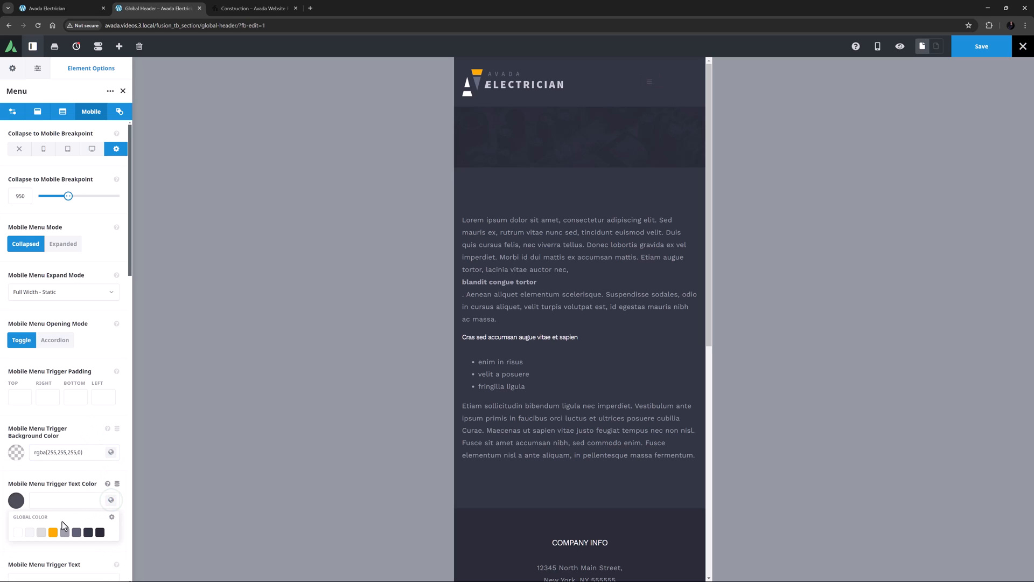
left_click(64, 532)
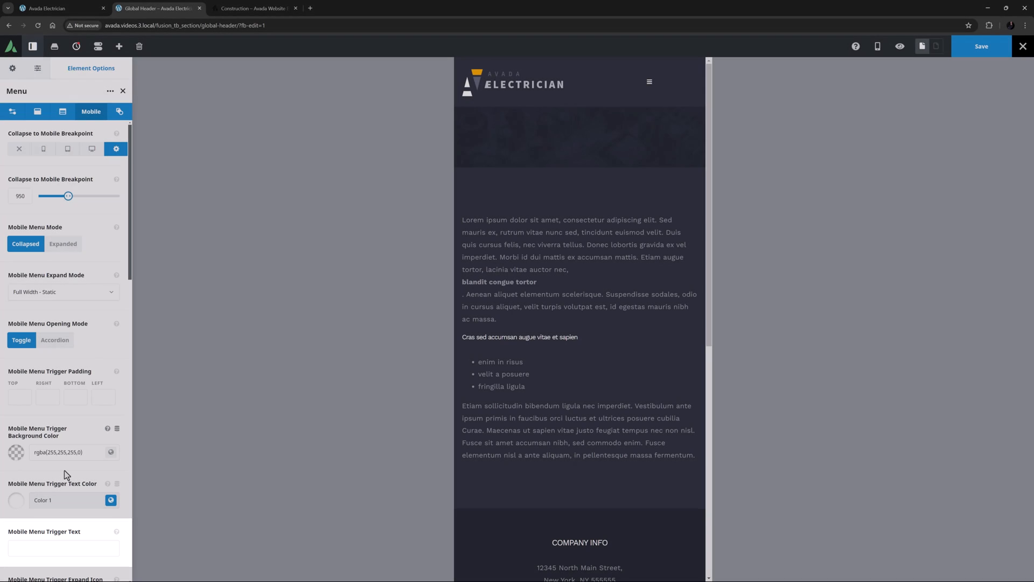
left_click(65, 546)
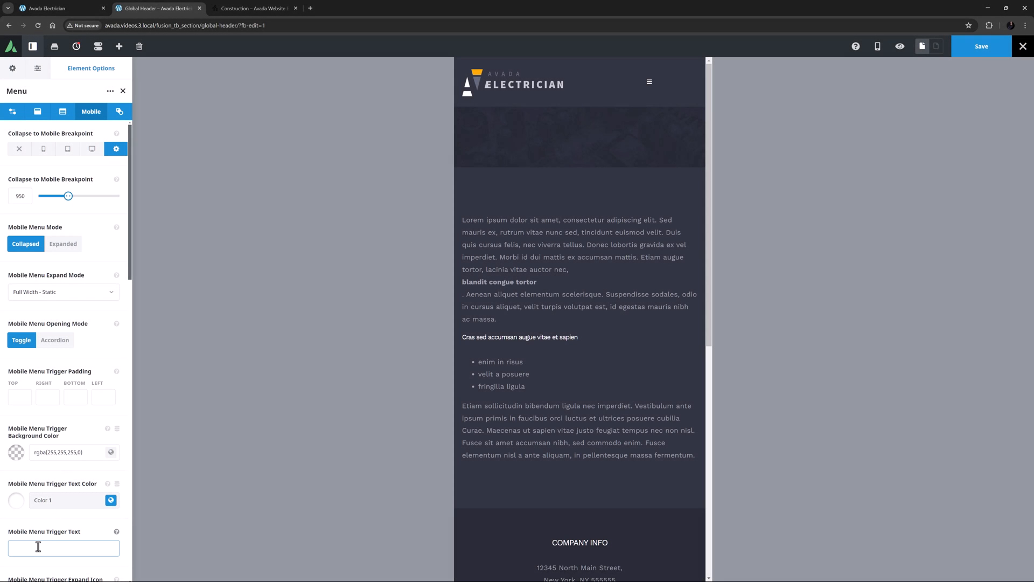
type("Menu")
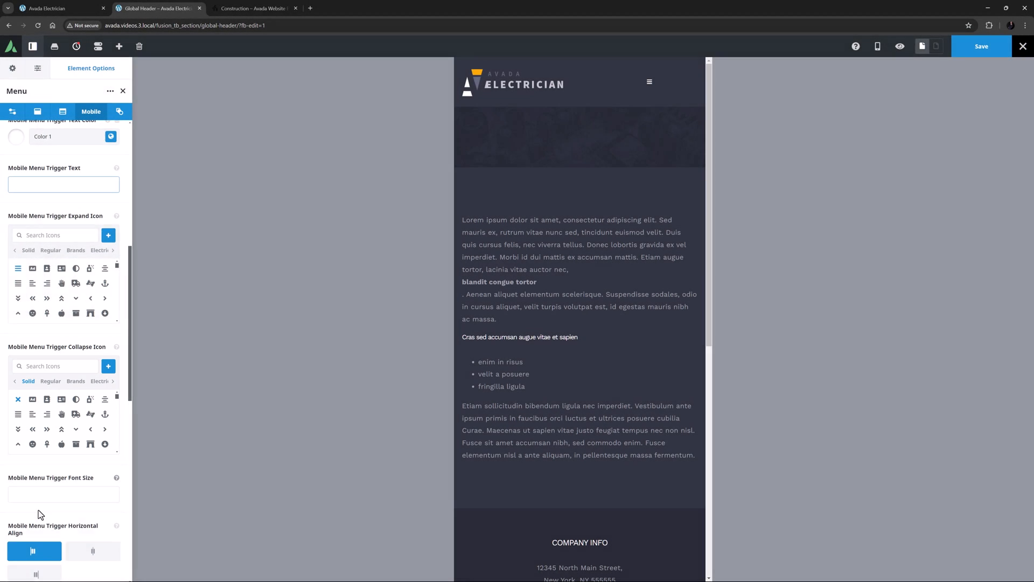
- Use a custom close icon for the trigger and set its font size to 40px
left_click(99, 250)
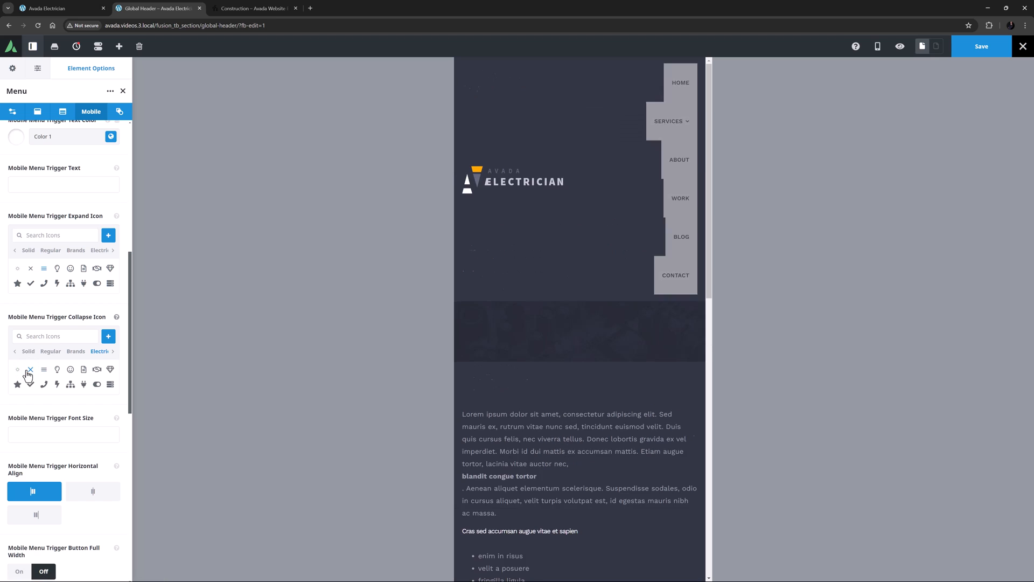
left_click(64, 435)
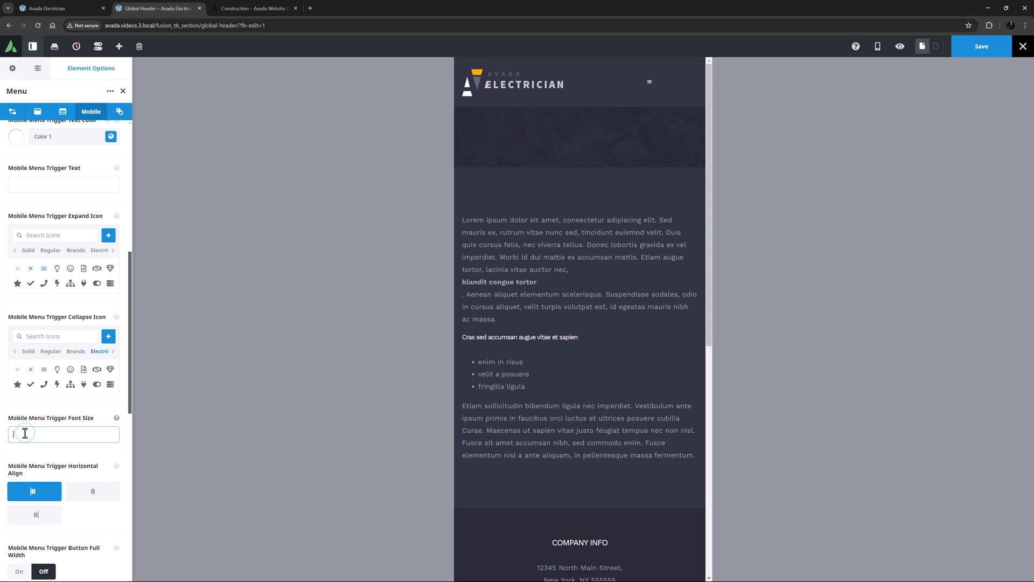
type("40px")
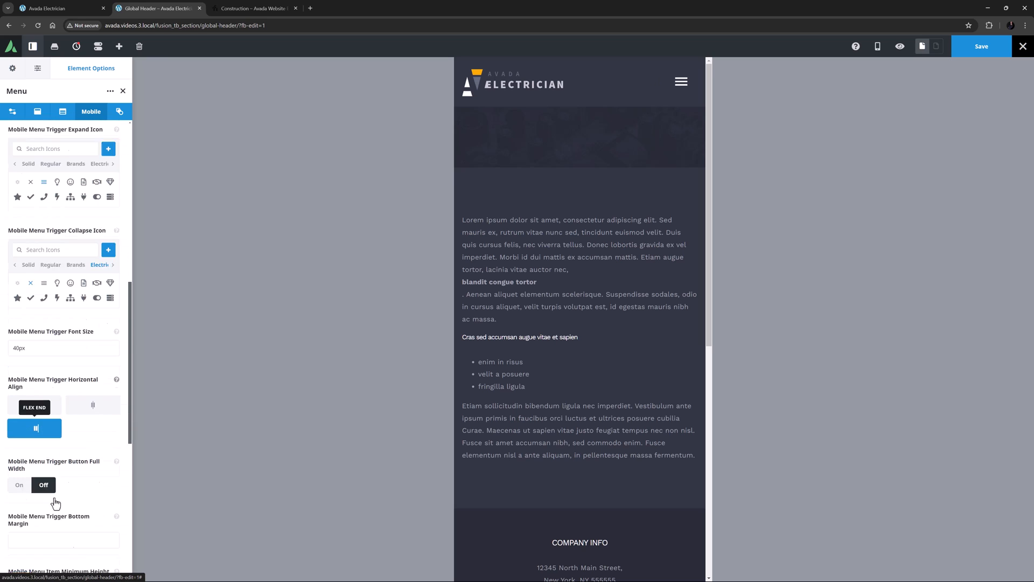
- Set the mobile menu trigger bottom margin to 25px, keeping item minimum height 65
scroll("down", 3)
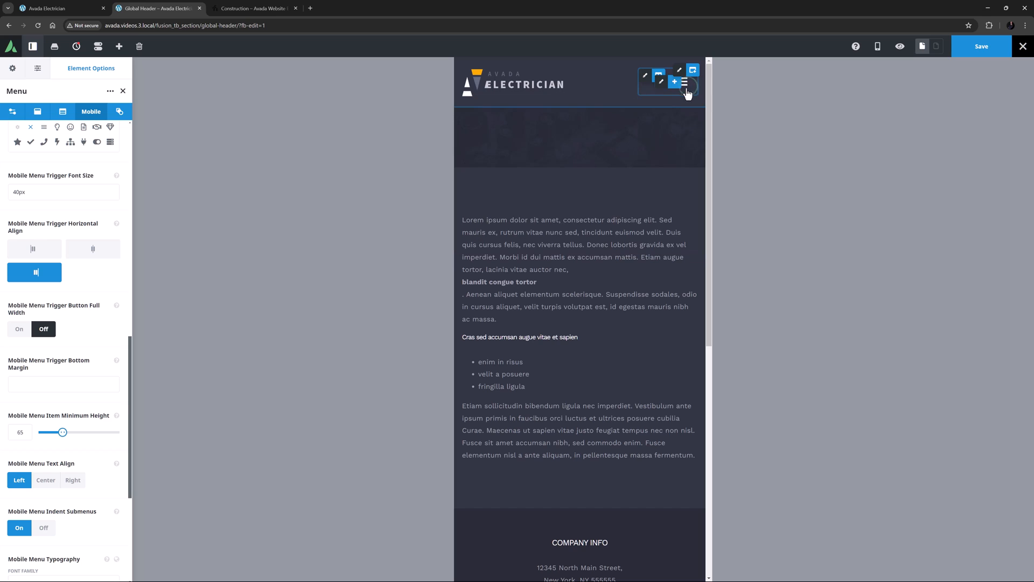
left_click(63, 384)
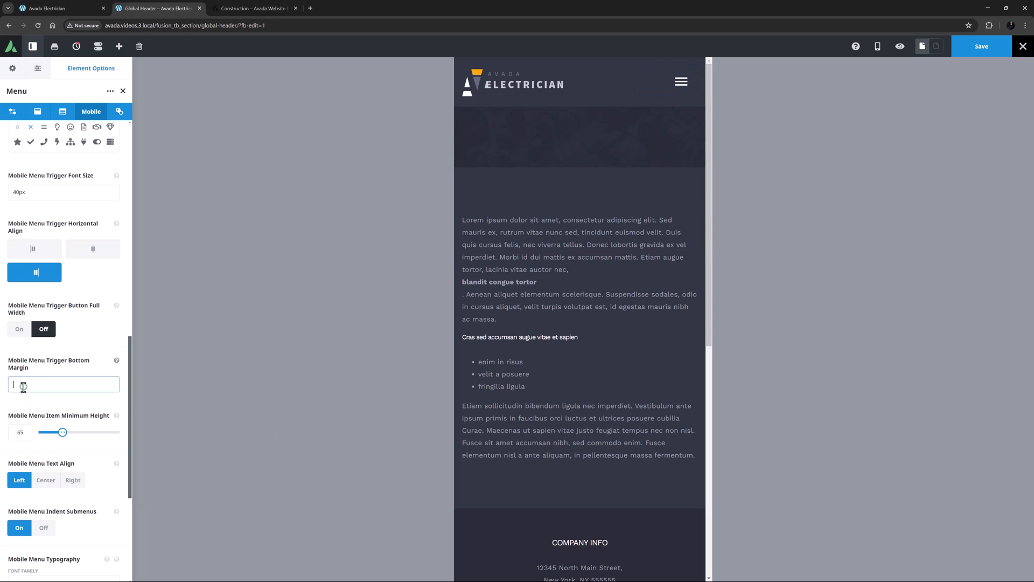
type("25px")
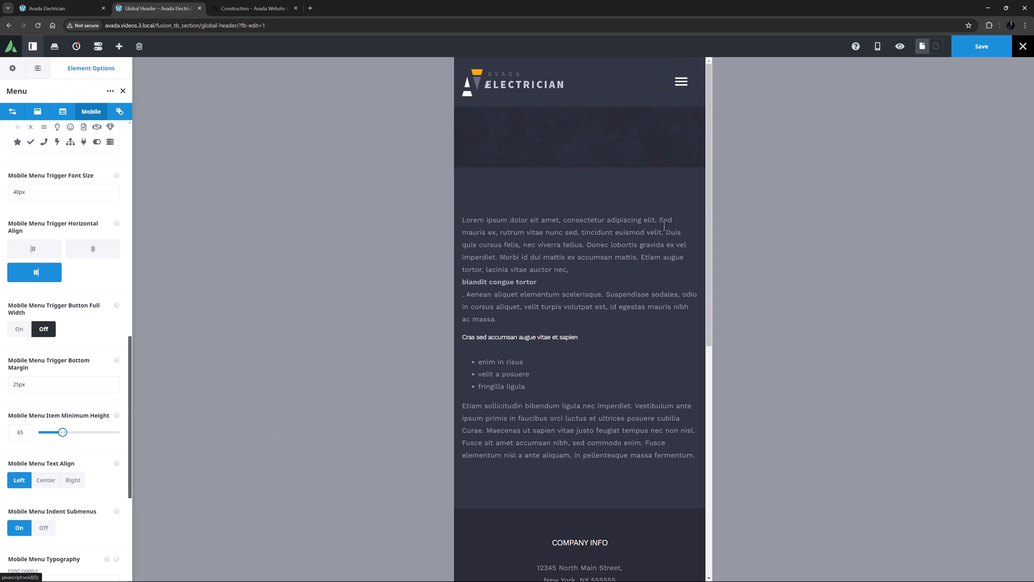
left_click(681, 82)
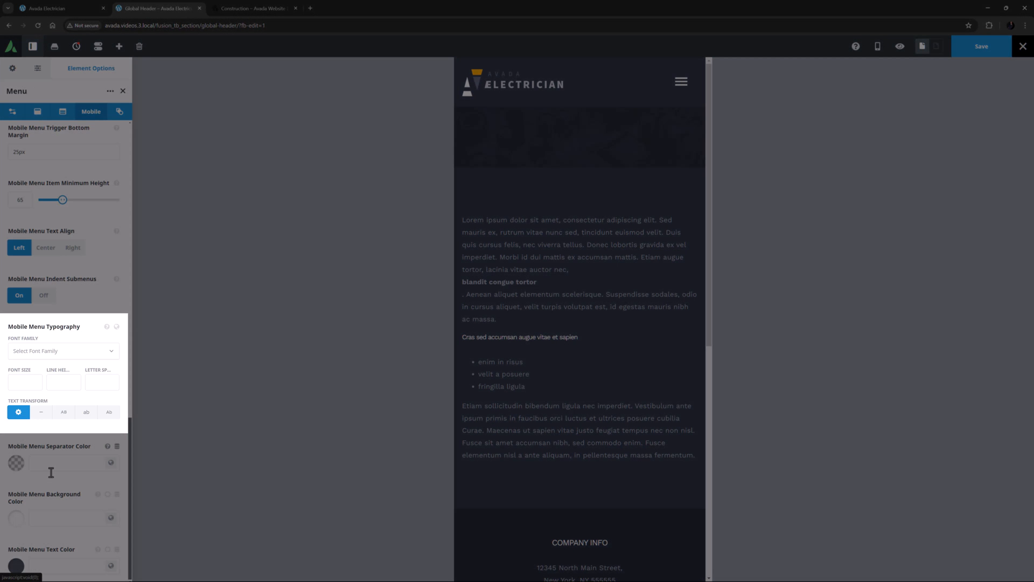
- Apply the Work Sans 14px uppercase typography set and separator Color 2 to the mobile menu
left_click(116, 327)
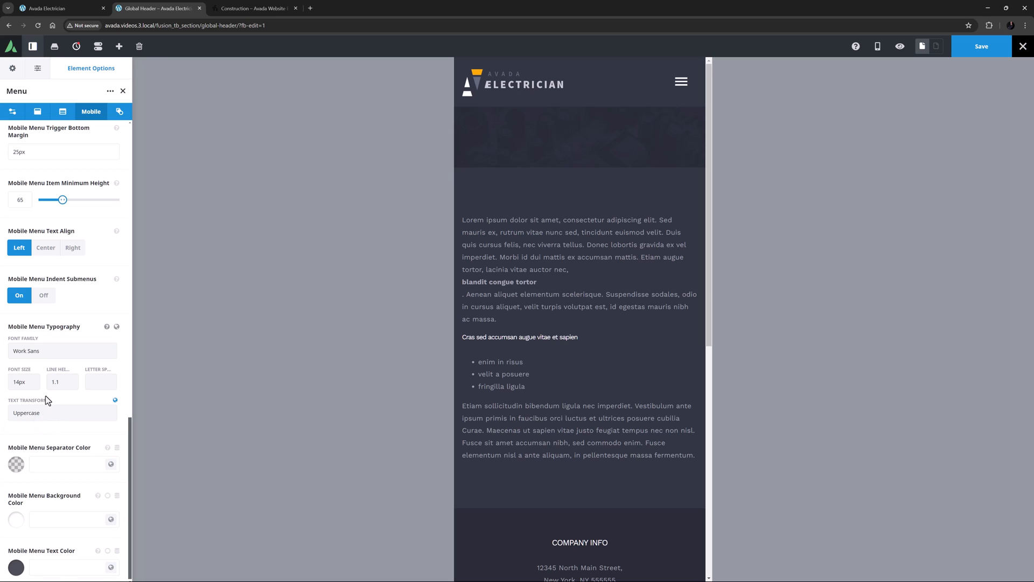
left_click(38, 352)
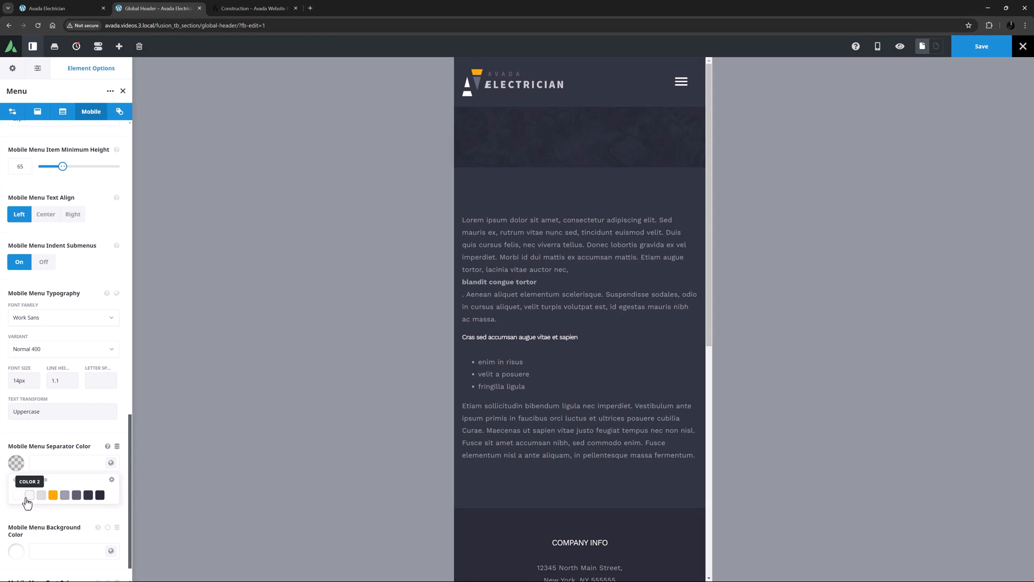
left_click(28, 495)
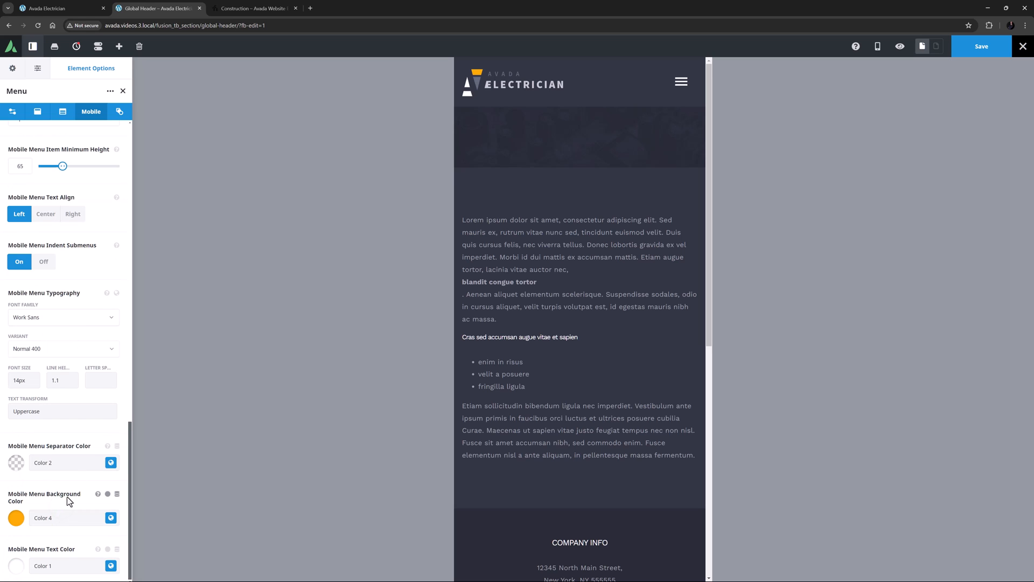
left_click(117, 111)
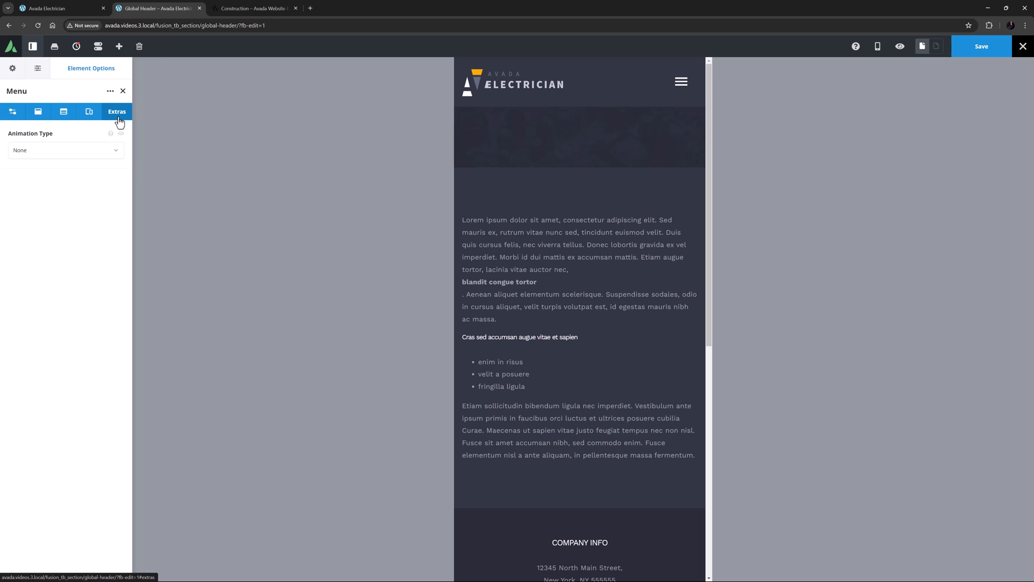
left_click(66, 150)
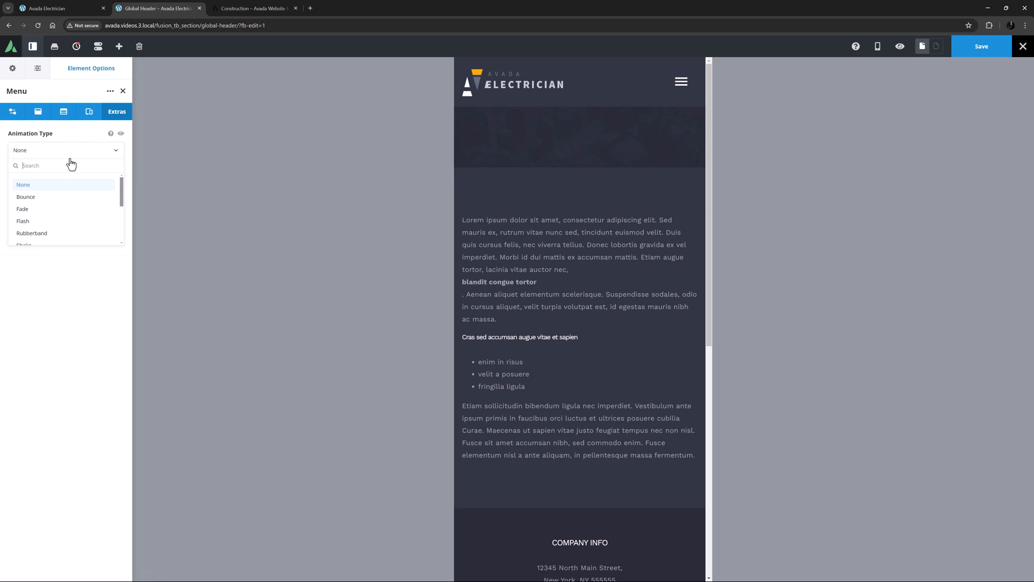
scroll("down", 3)
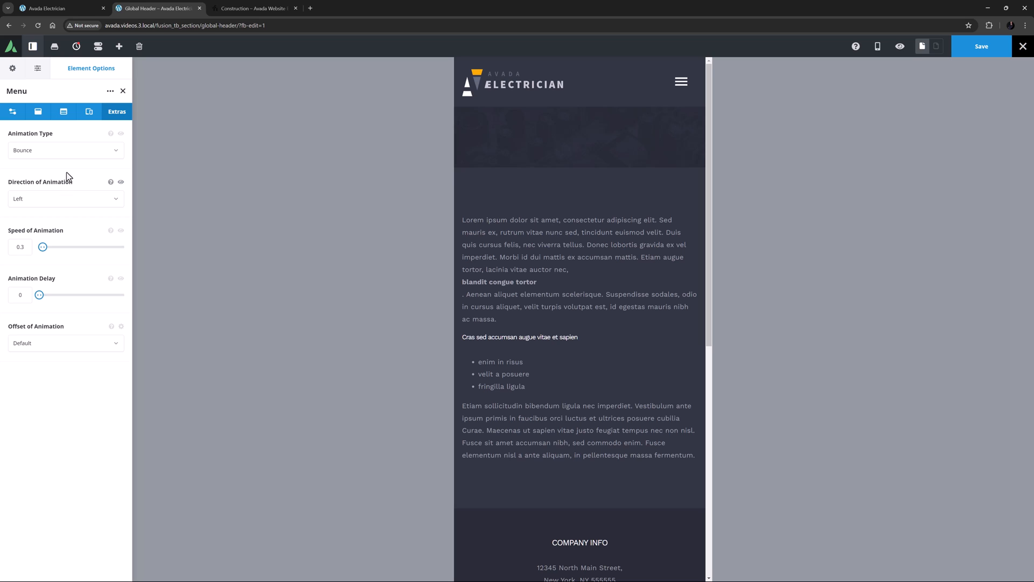
left_click(66, 150)
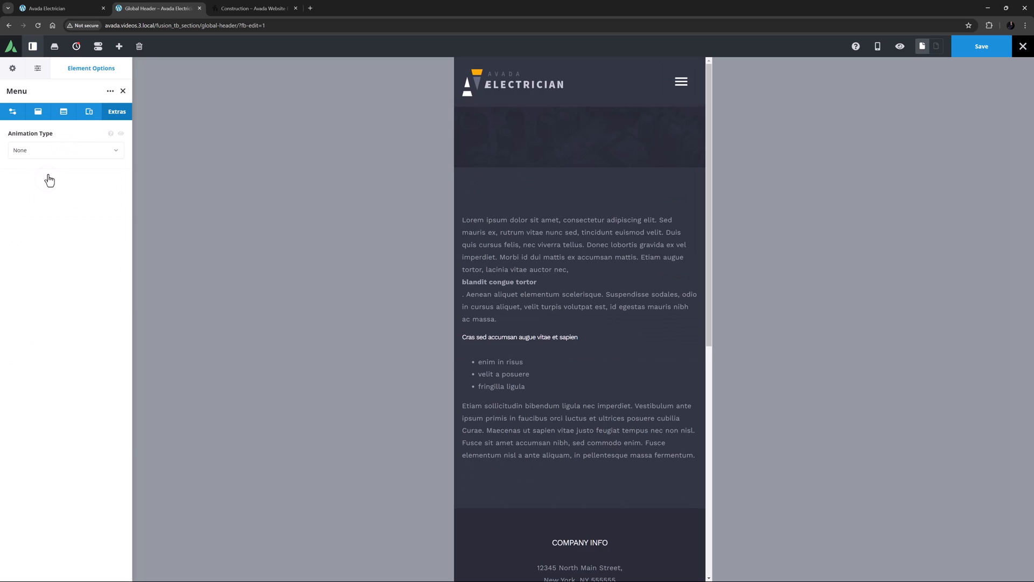
mouse_move(86, 170)
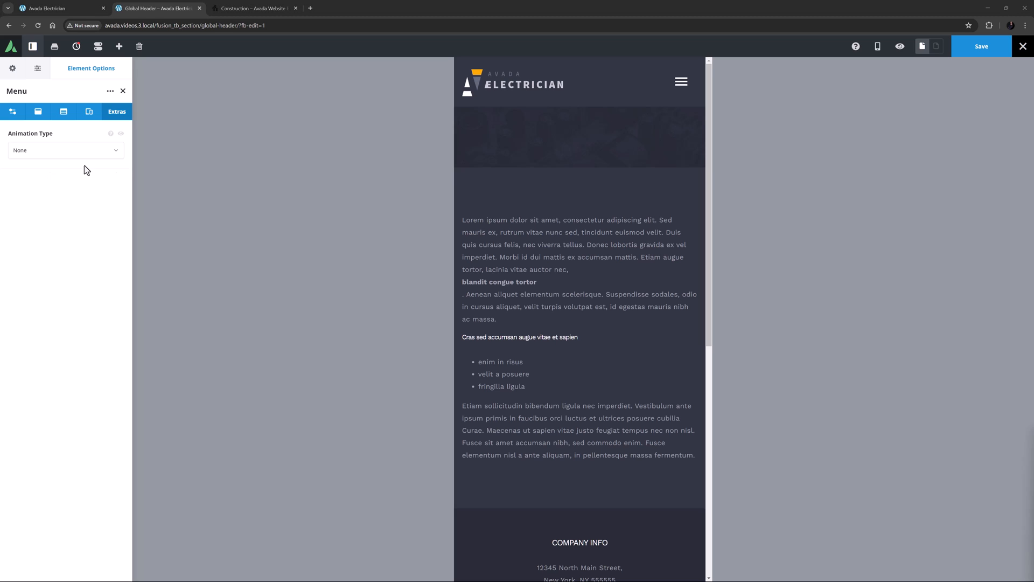
- Preview the header at mobile width, opening and closing the dark hamburger menu
left_click(877, 45)
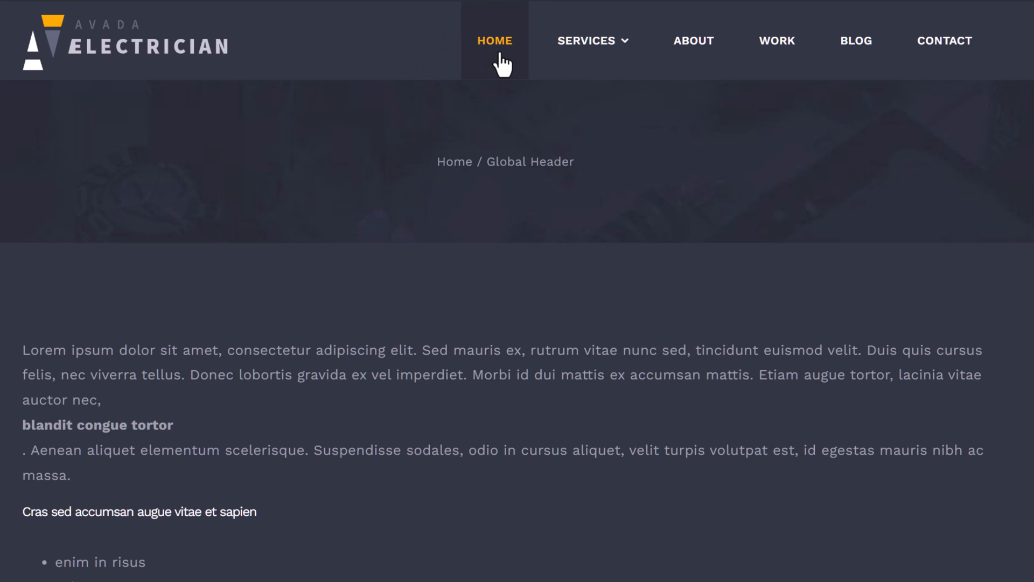
mouse_move(493, 59)
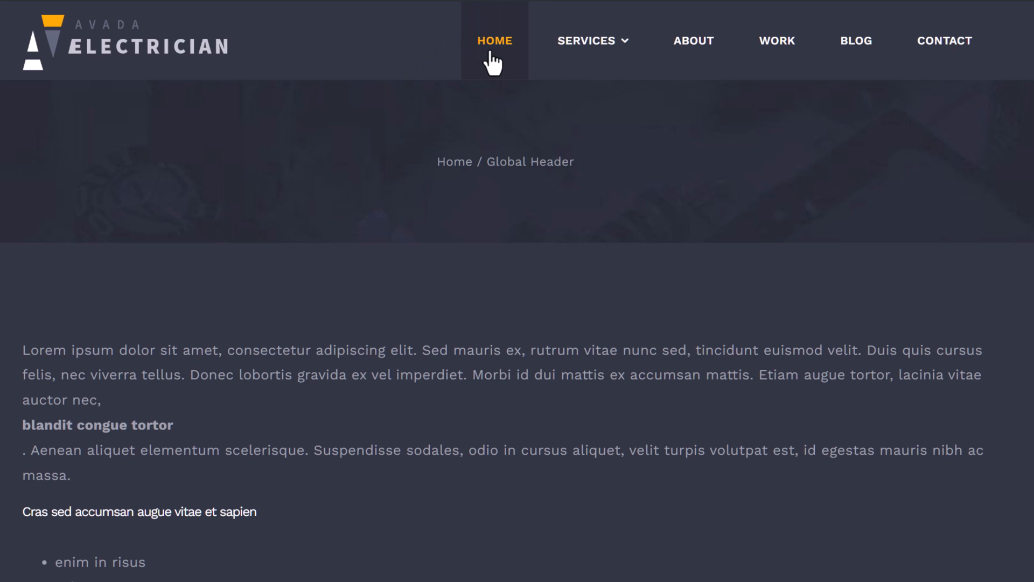
mouse_move(591, 45)
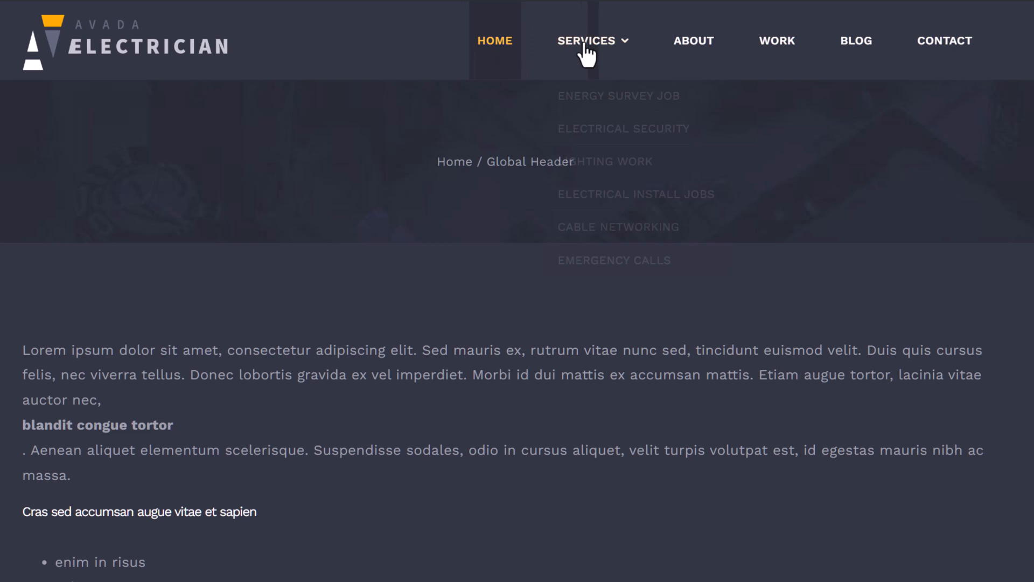
mouse_move(610, 209)
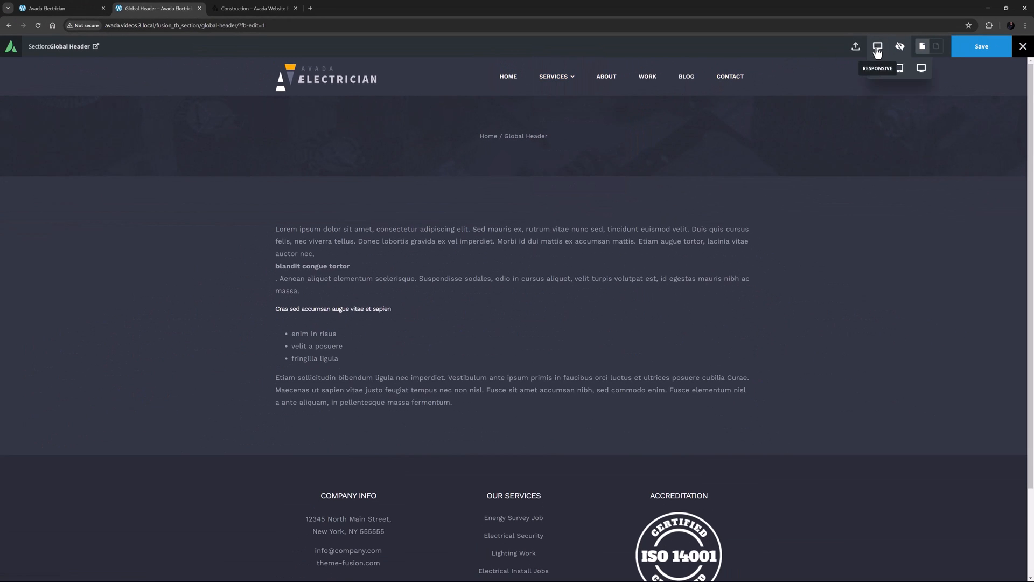
left_click(877, 45)
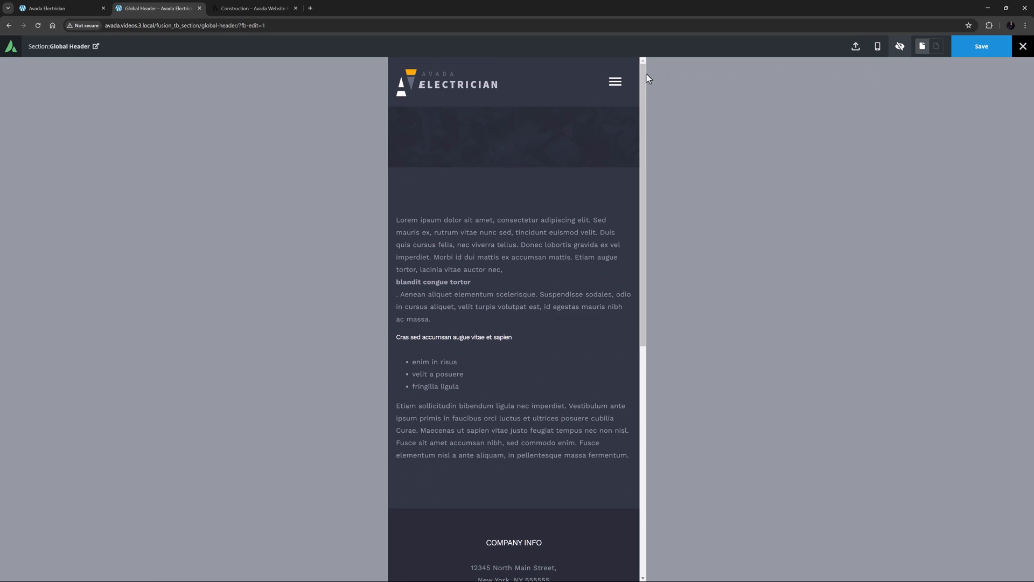
left_click(616, 80)
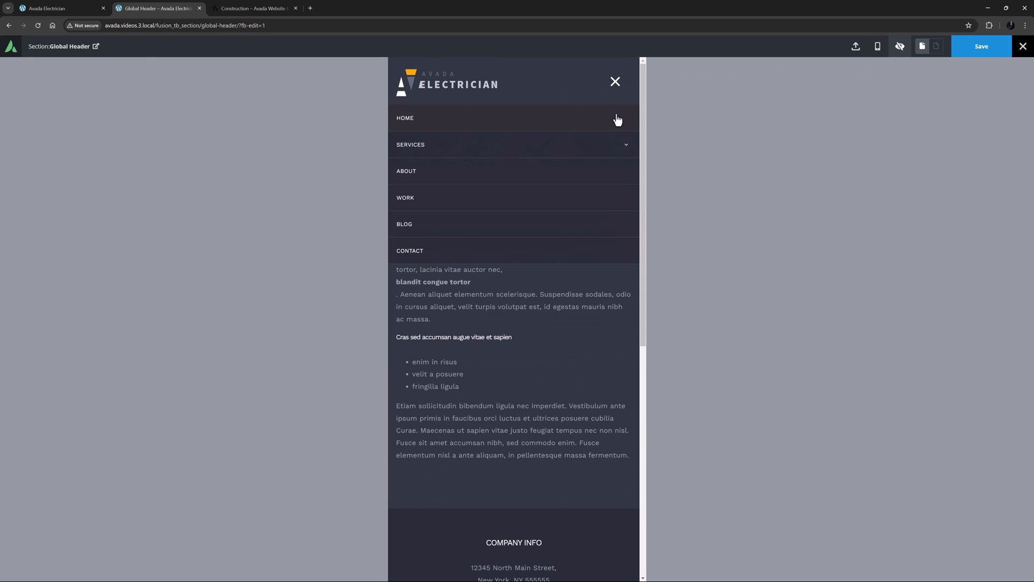
mouse_move(603, 208)
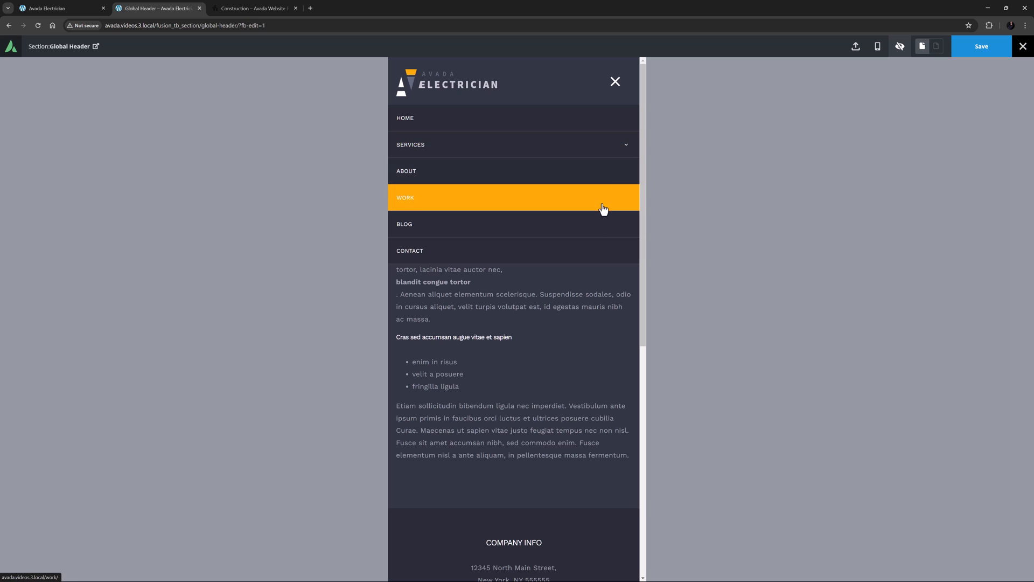
left_click(614, 82)
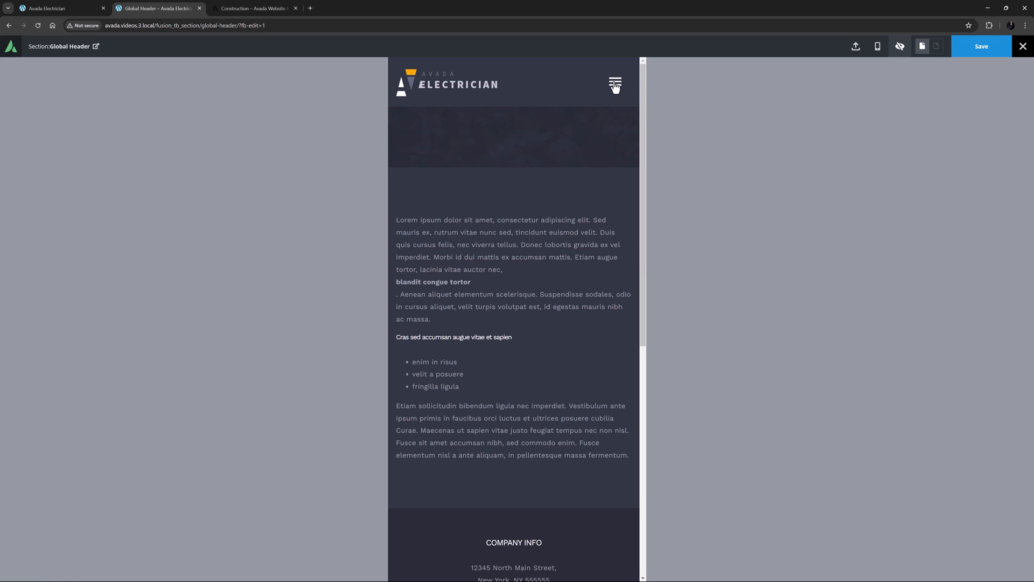
left_click(877, 46)
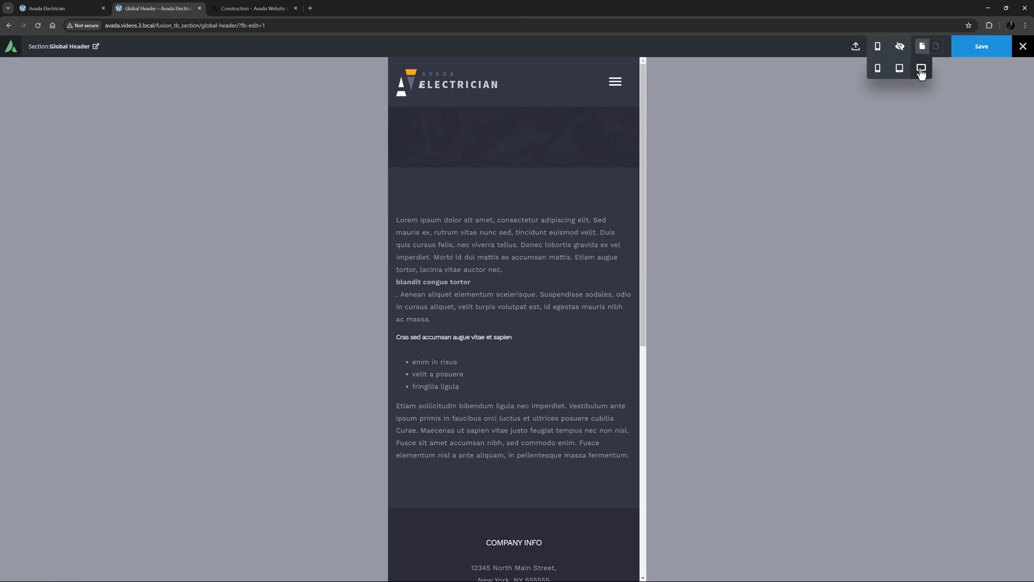
- Return the preview to desktop width and save the global header layout
left_click(920, 68)
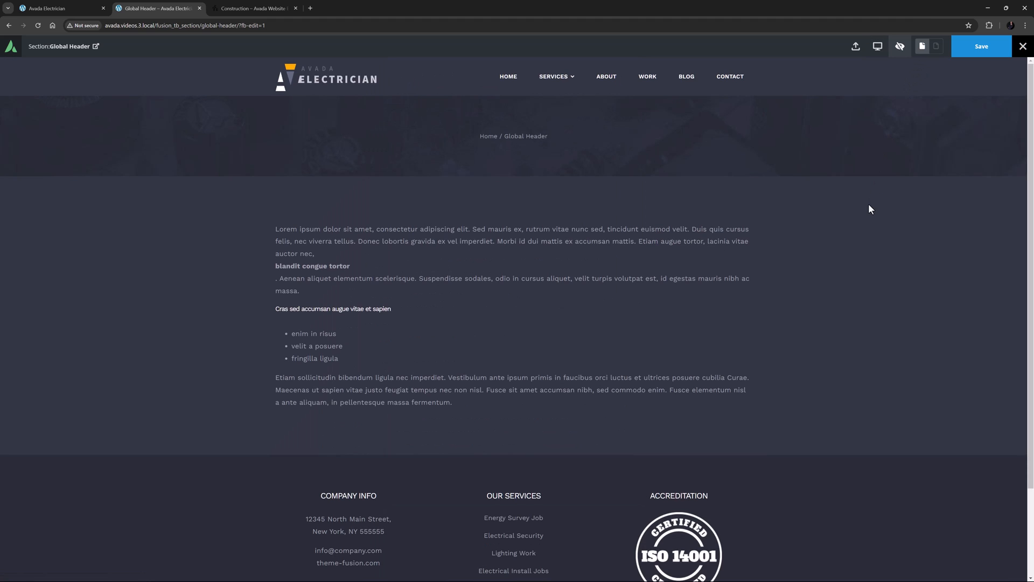
left_click(982, 45)
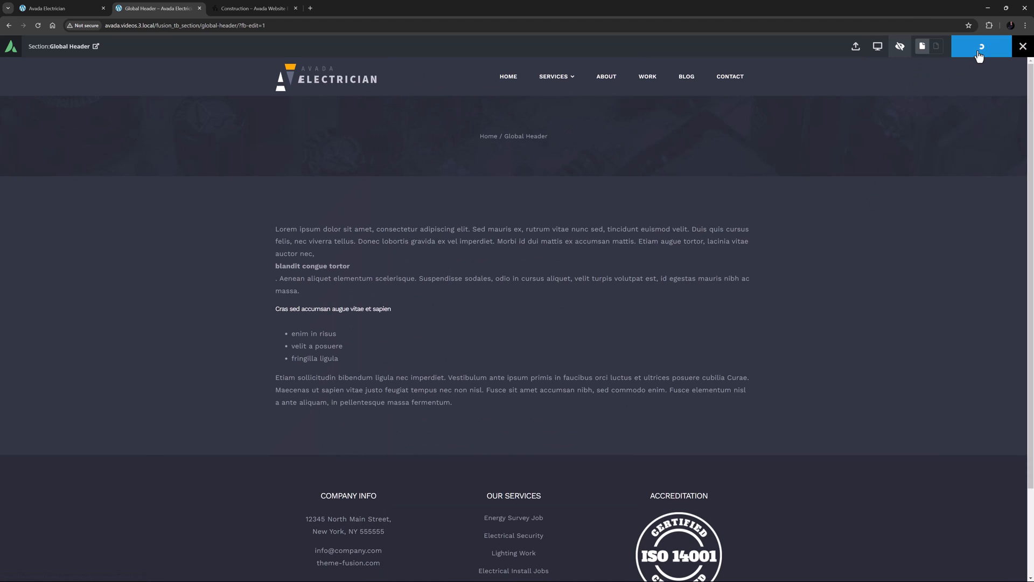
left_click(980, 46)
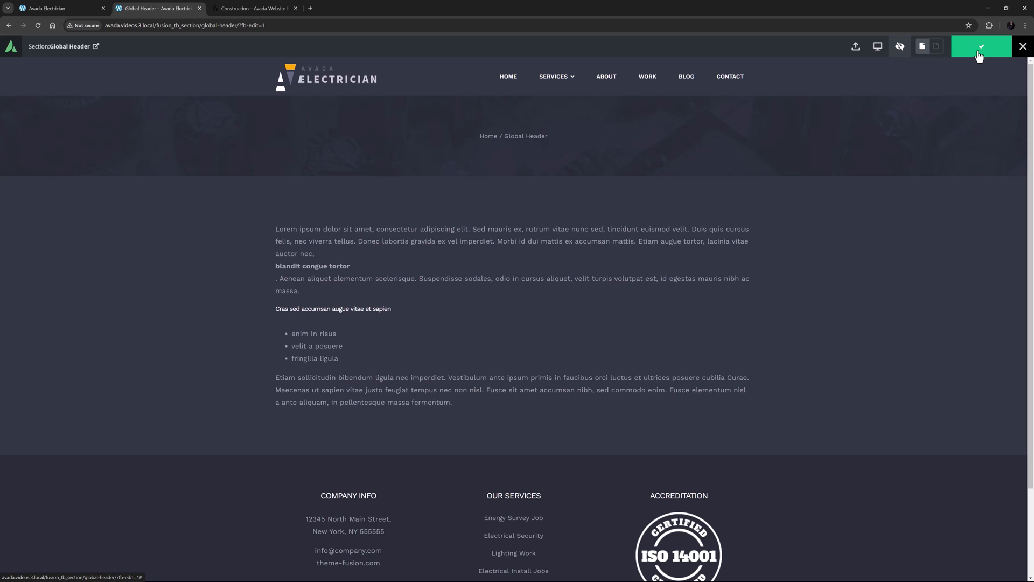
left_click(981, 45)
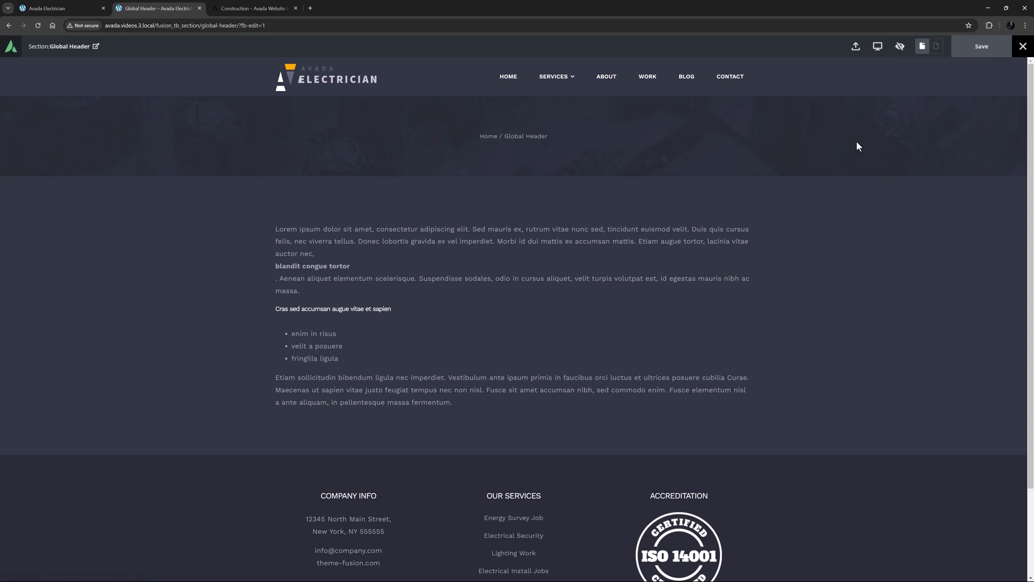